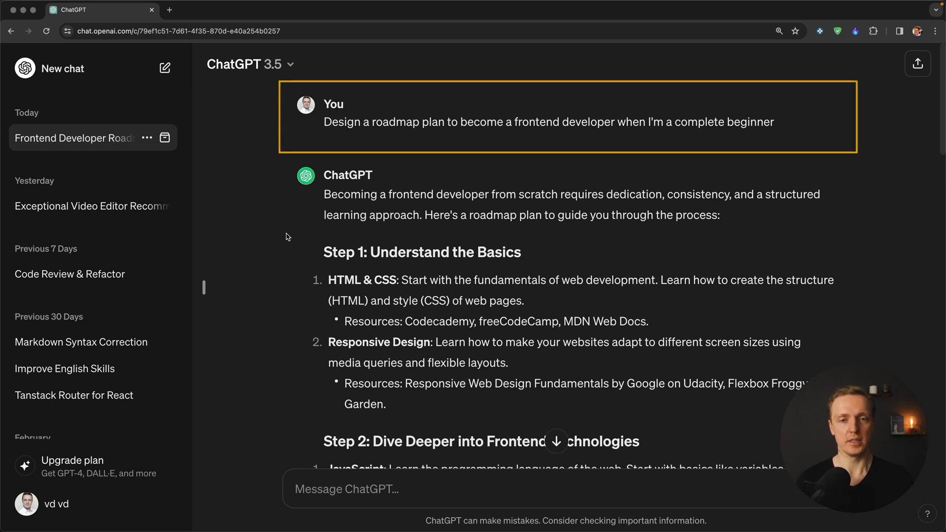
Read through the earlier ChatGPT explanation, highlighting key passages along the way
{"action": "scroll", "scroll_direction": "down", "scroll_amount": 3}
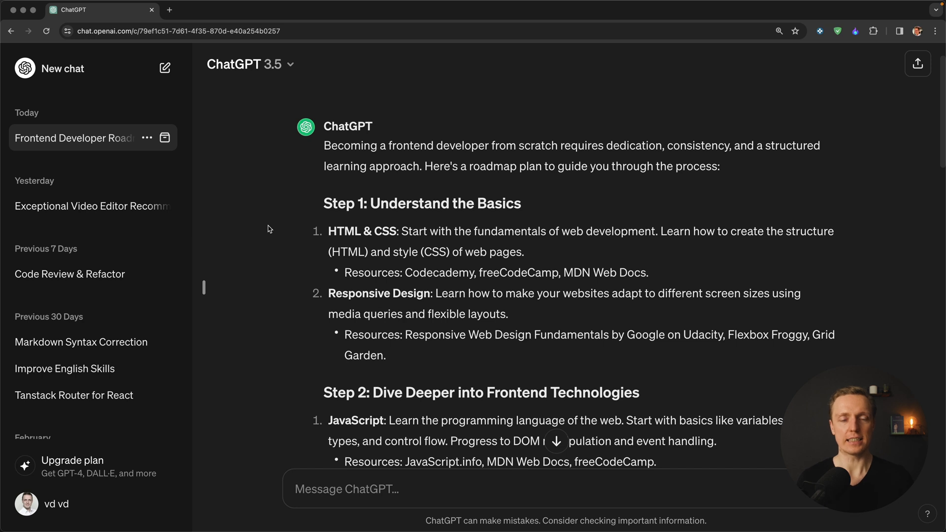
{"action": "mouse_move", "coordinate": [324, 238]}
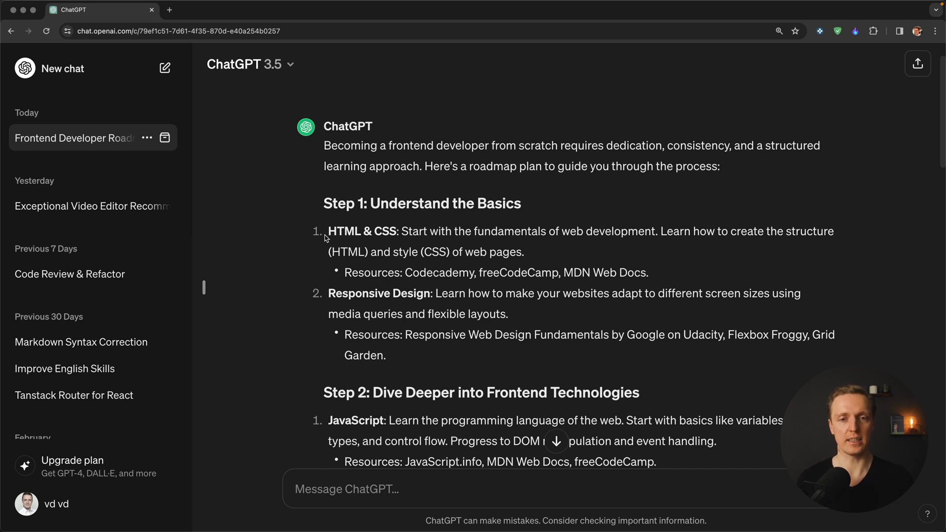
{"action": "scroll", "scroll_direction": "down", "scroll_amount": 3}
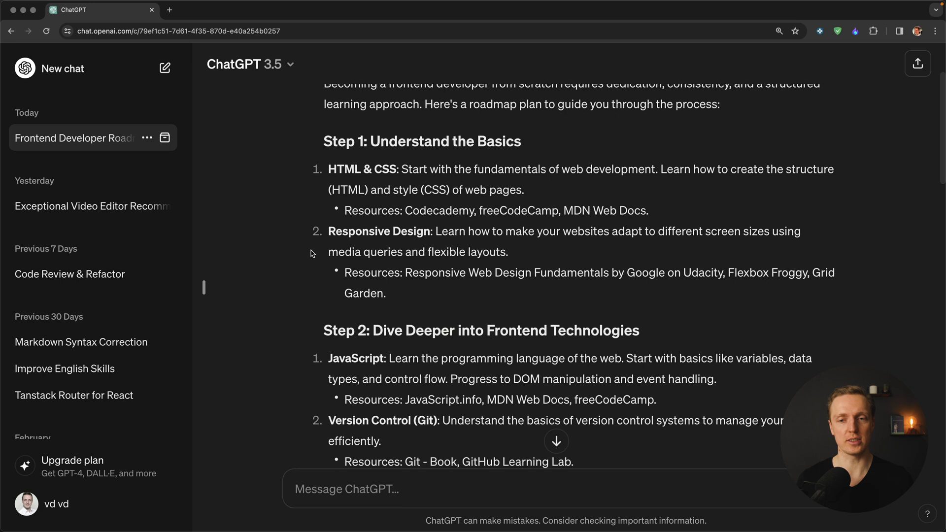
{"action": "scroll", "scroll_direction": "down", "scroll_amount": 3}
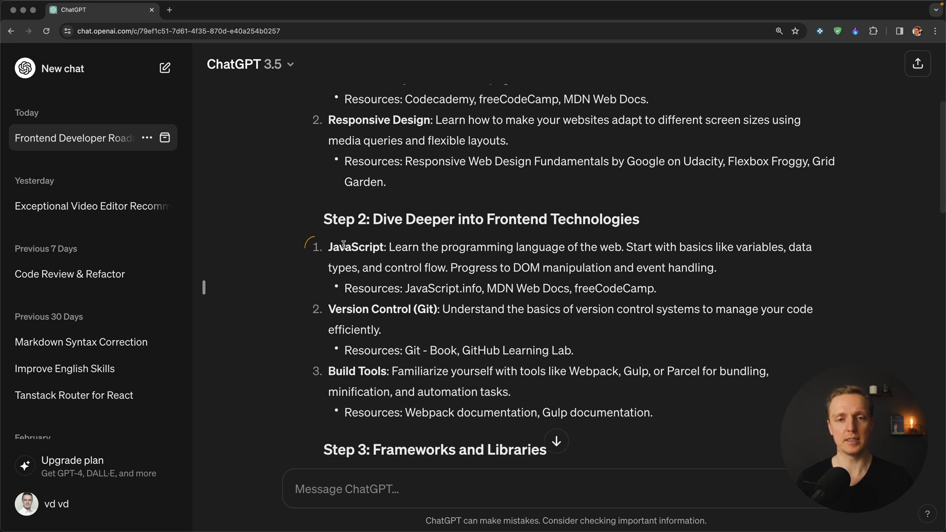
{"action": "scroll", "scroll_direction": "down", "scroll_amount": 3}
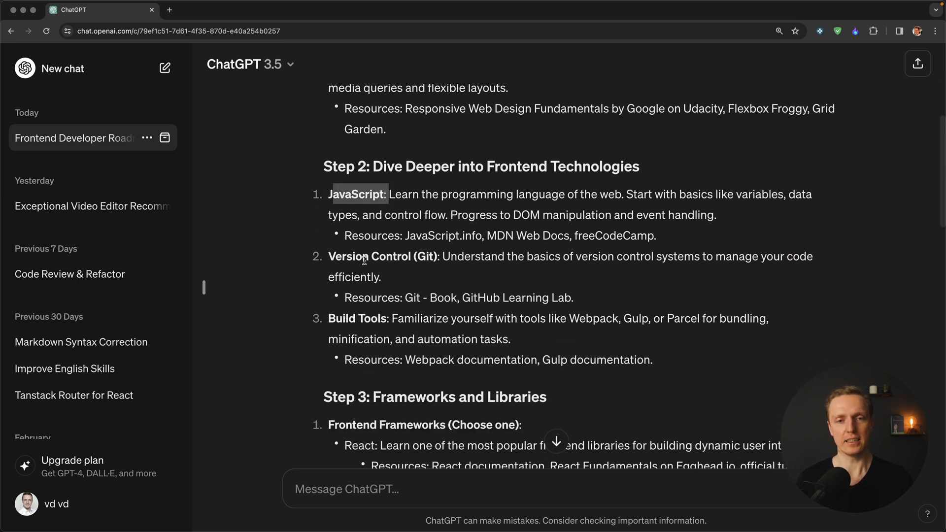
{"action": "left_click_drag", "start_coordinate": [329, 256], "coordinate": [572, 297]}
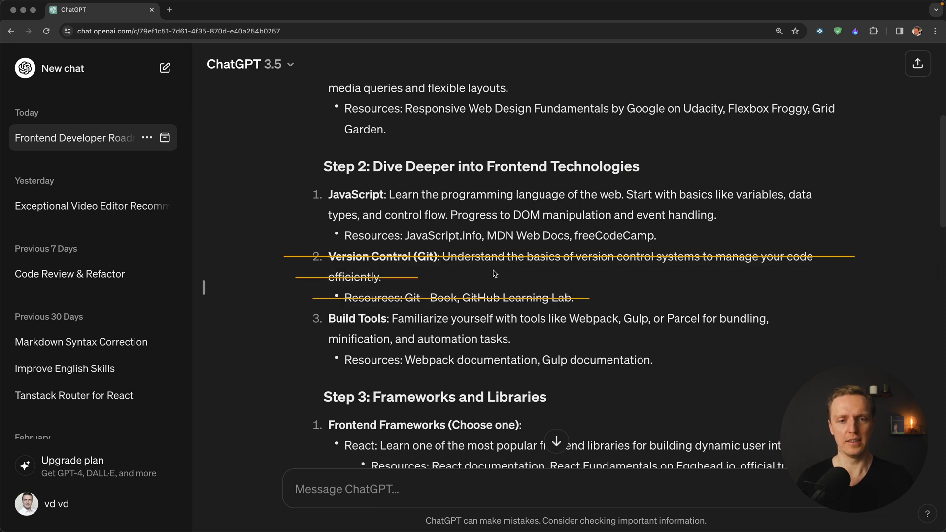
{"action": "scroll", "scroll_direction": "down", "scroll_amount": 3}
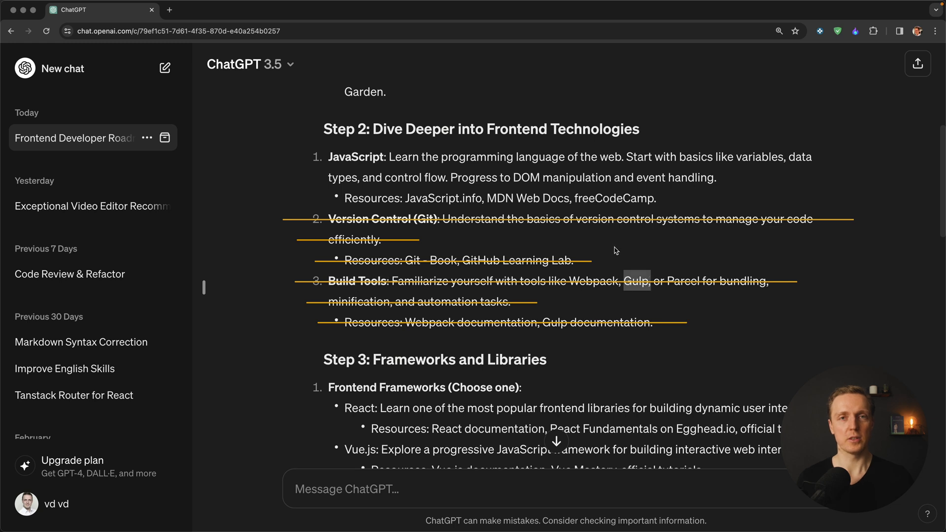
{"action": "scroll", "scroll_direction": "down", "scroll_amount": 3}
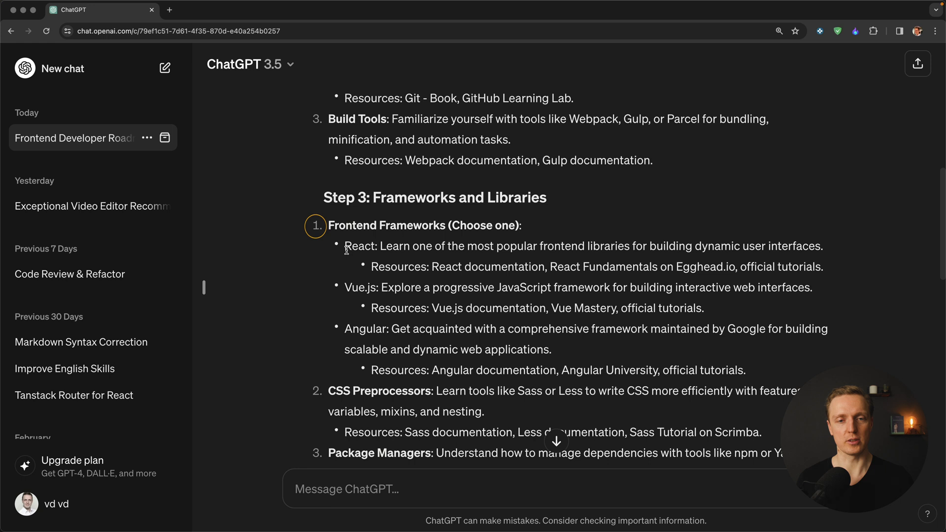
{"action": "scroll", "scroll_direction": "down", "scroll_amount": 3}
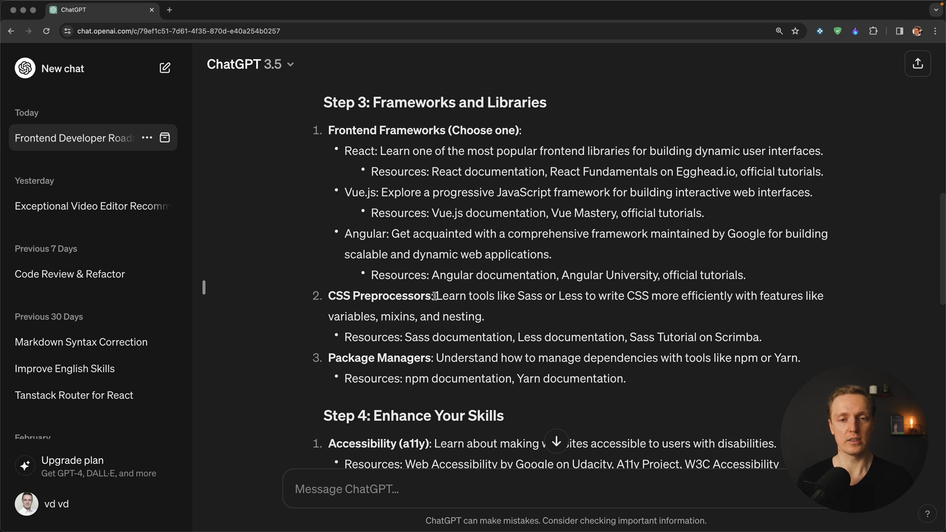
{"action": "scroll", "scroll_direction": "down", "scroll_amount": 3}
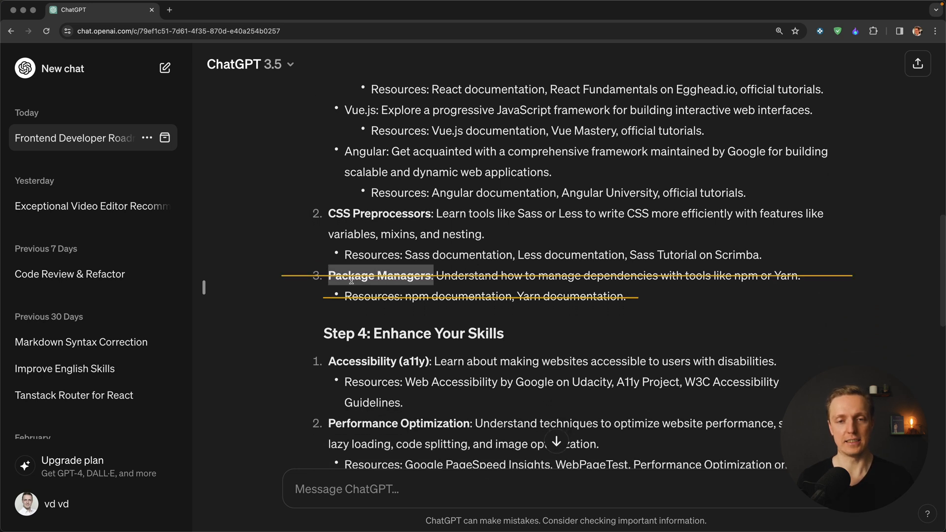
{"action": "scroll", "scroll_direction": "down", "scroll_amount": 3}
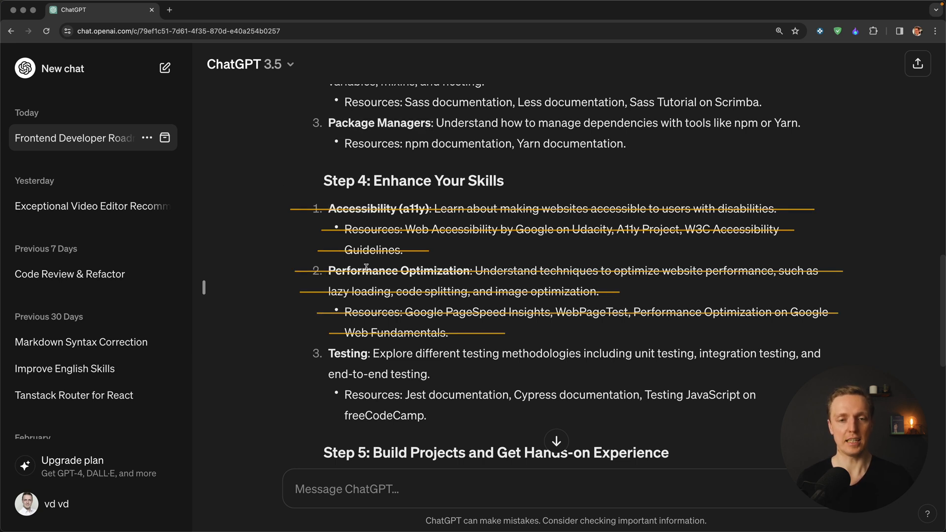
{"action": "scroll", "scroll_direction": "down", "scroll_amount": 3}
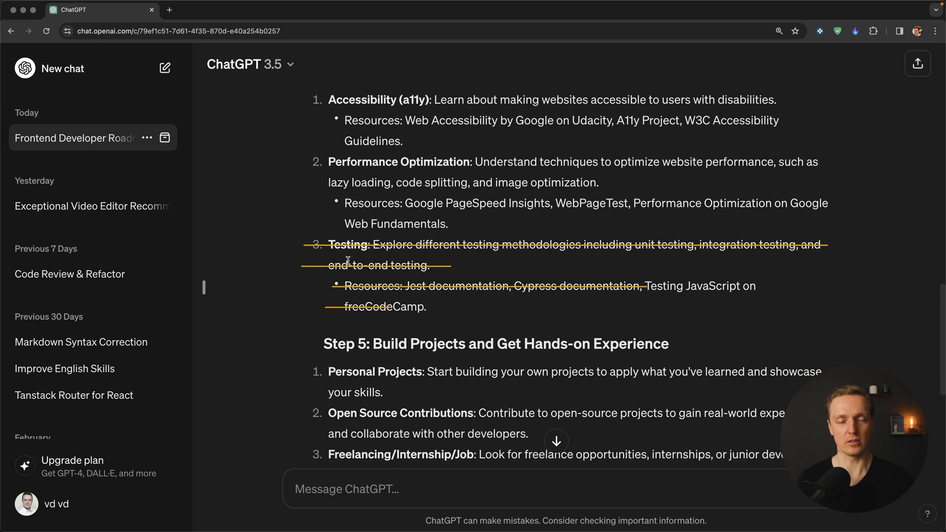
{"action": "scroll", "scroll_direction": "down", "scroll_amount": 3}
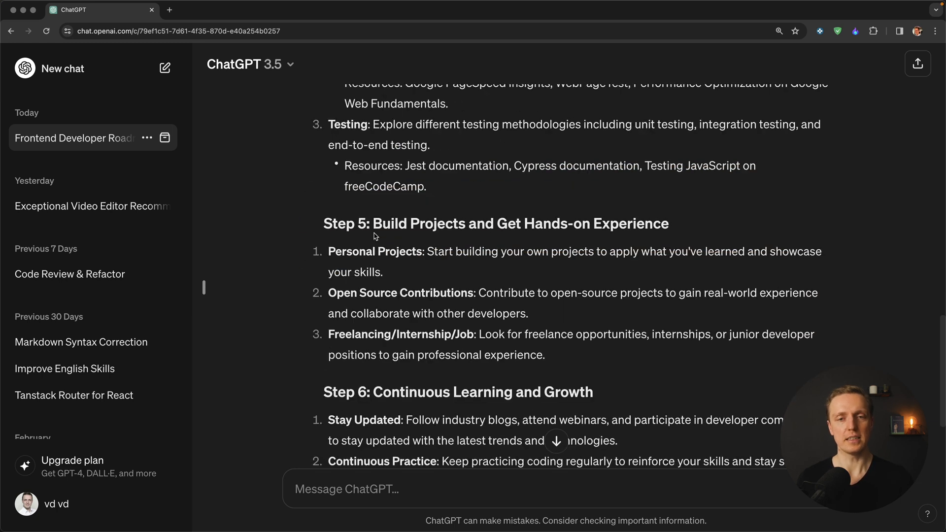
{"action": "mouse_move", "coordinate": [403, 236]}
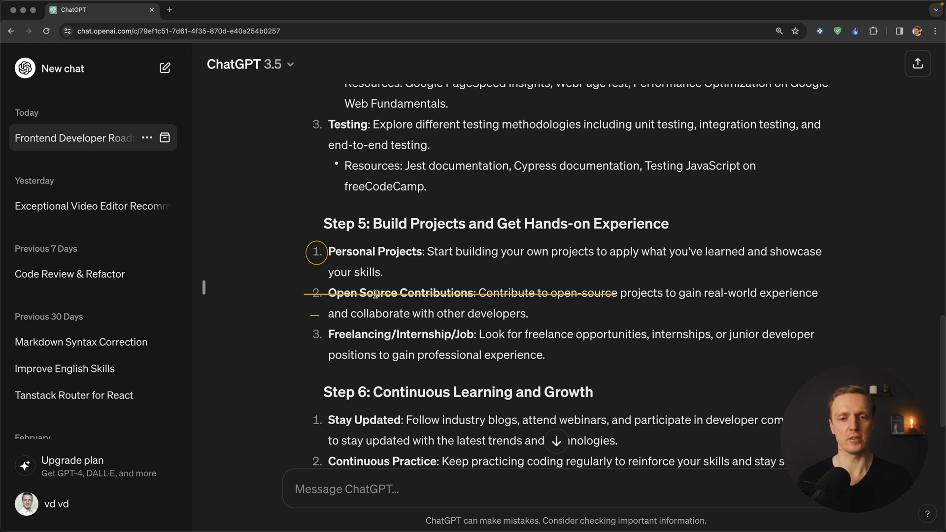
{"action": "double_click", "coordinate": [400, 293]}
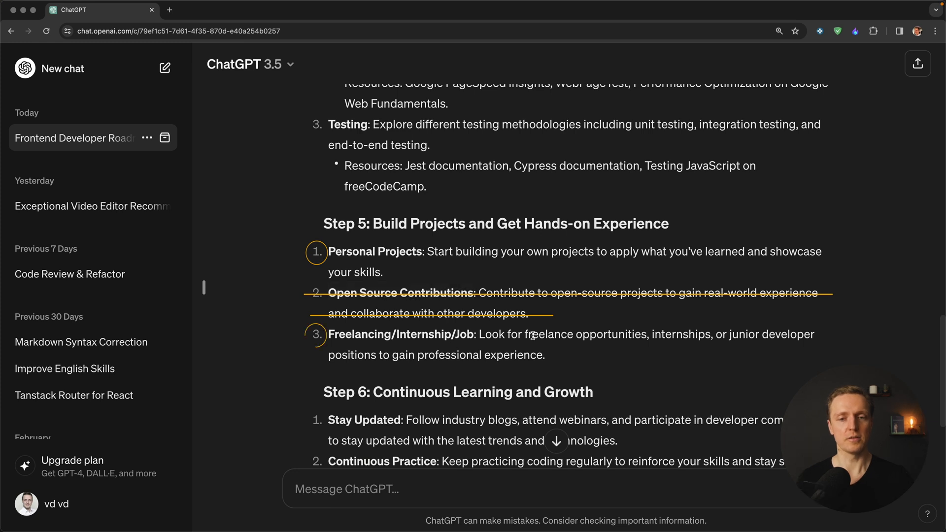
{"action": "scroll", "scroll_direction": "down", "scroll_amount": 3}
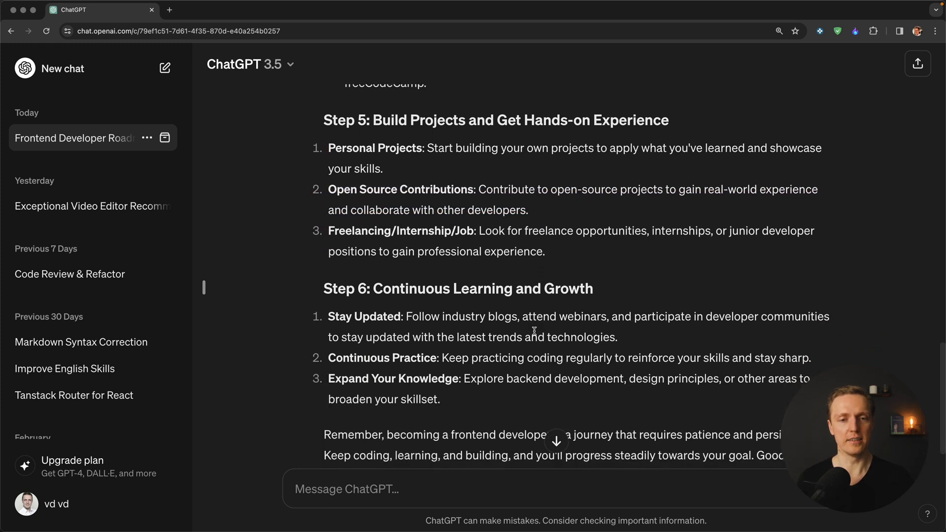
{"action": "scroll", "scroll_direction": "down", "scroll_amount": 3}
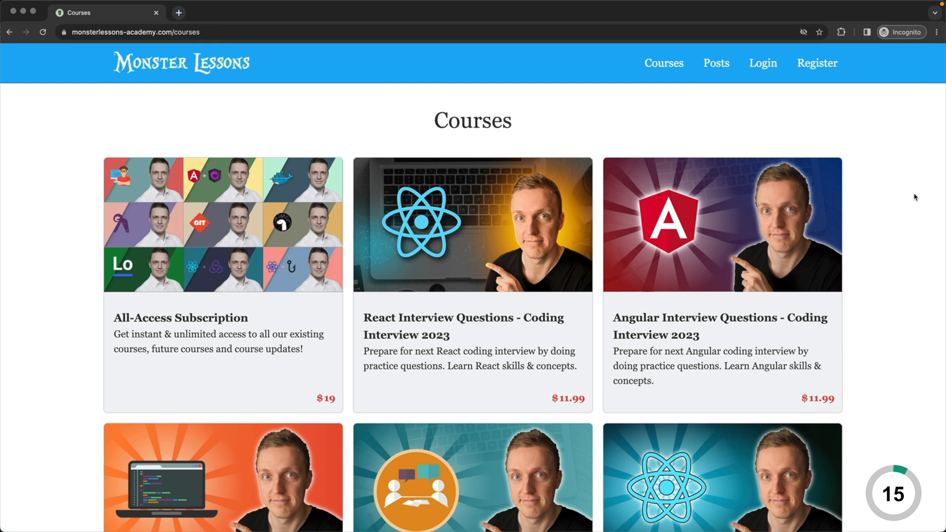
Continue down the reply to the 'What does it do?' section and read it to the end
{"action": "scroll", "scroll_direction": "down", "scroll_amount": 3}
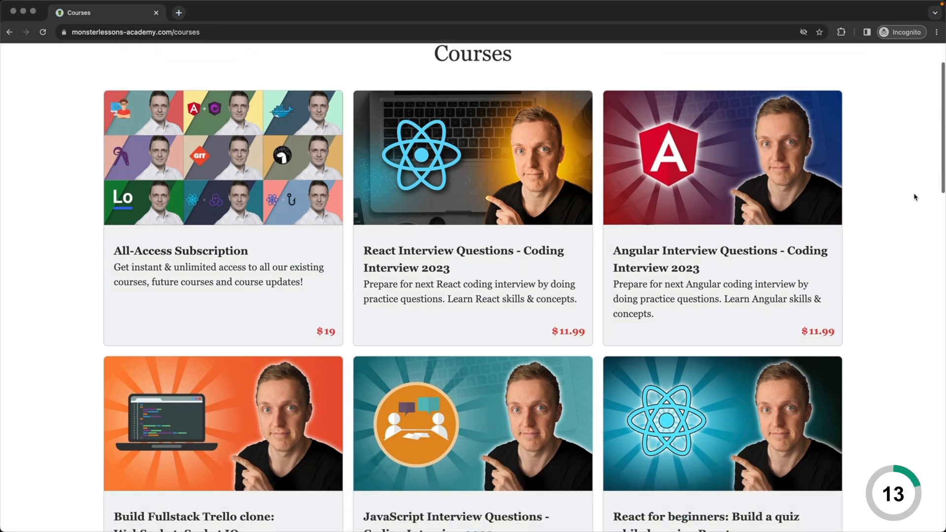
{"action": "scroll", "scroll_direction": "down", "scroll_amount": 3}
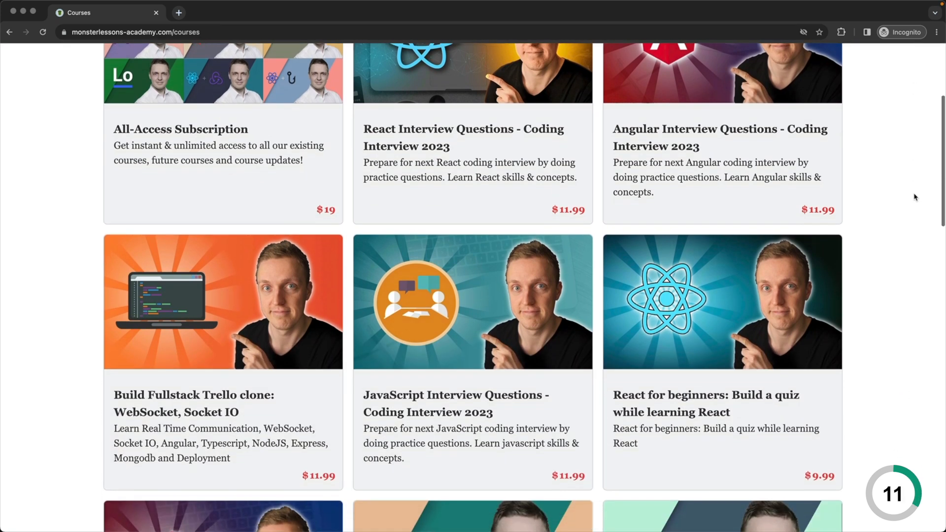
{"action": "scroll", "scroll_direction": "down", "scroll_amount": 3}
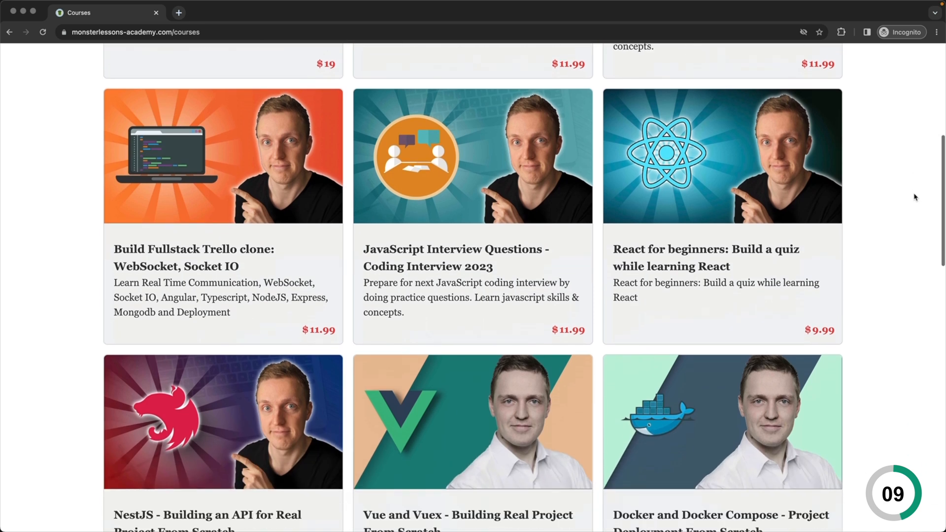
{"action": "scroll", "scroll_direction": "down", "scroll_amount": 3}
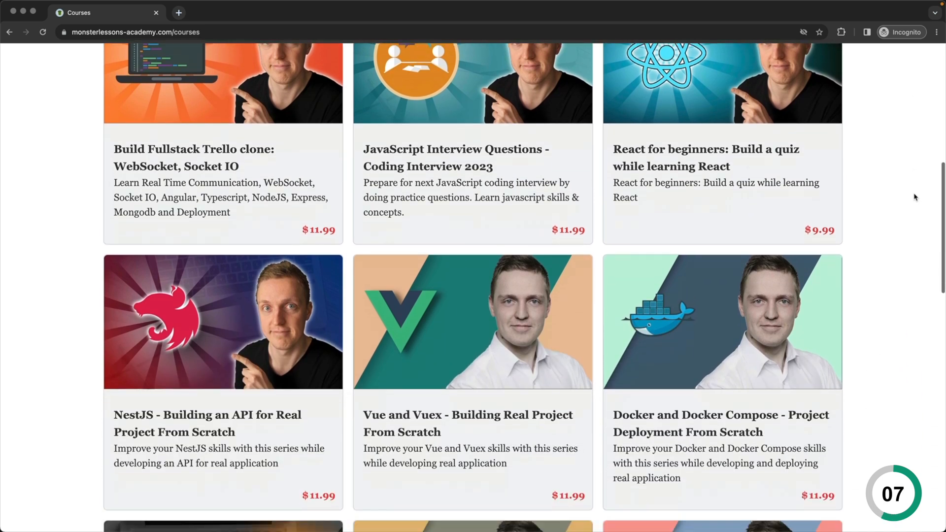
{"action": "scroll", "scroll_direction": "down", "scroll_amount": 3}
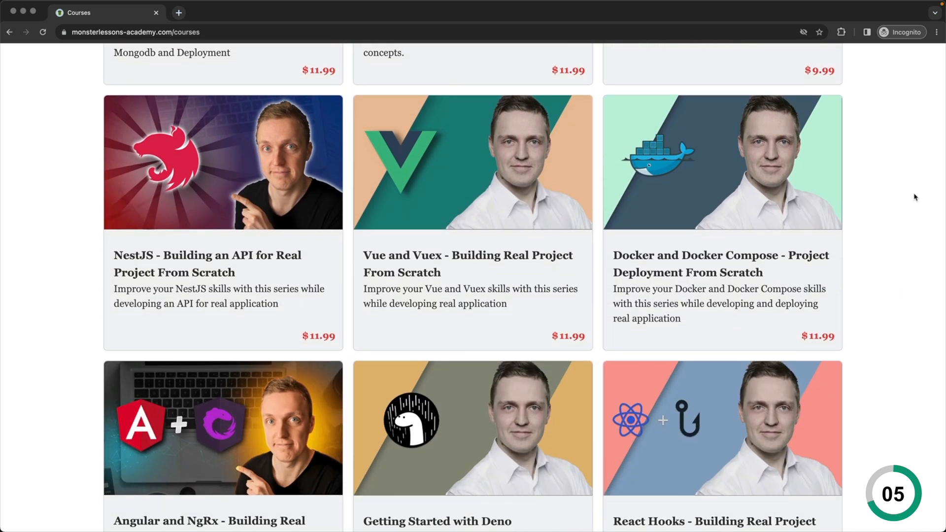
{"action": "scroll", "scroll_direction": "down", "scroll_amount": 3}
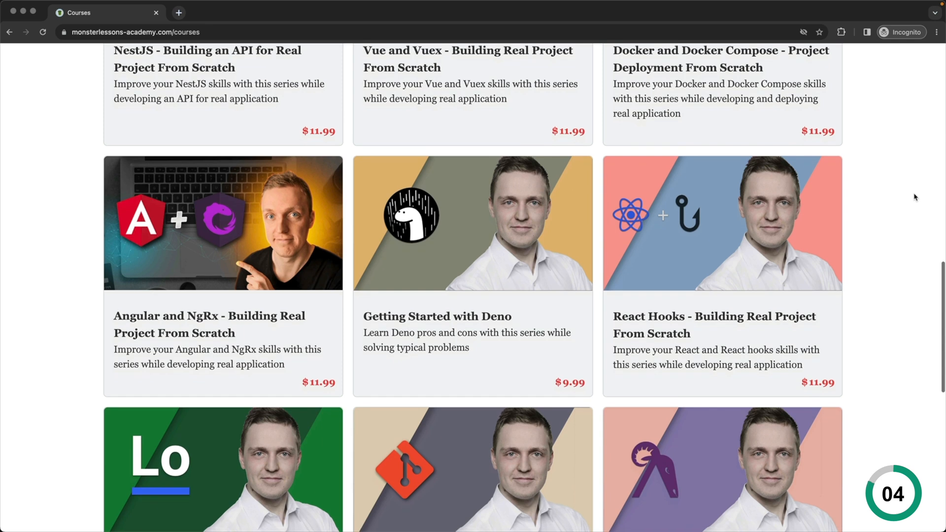
{"action": "scroll", "scroll_direction": "down", "scroll_amount": 3}
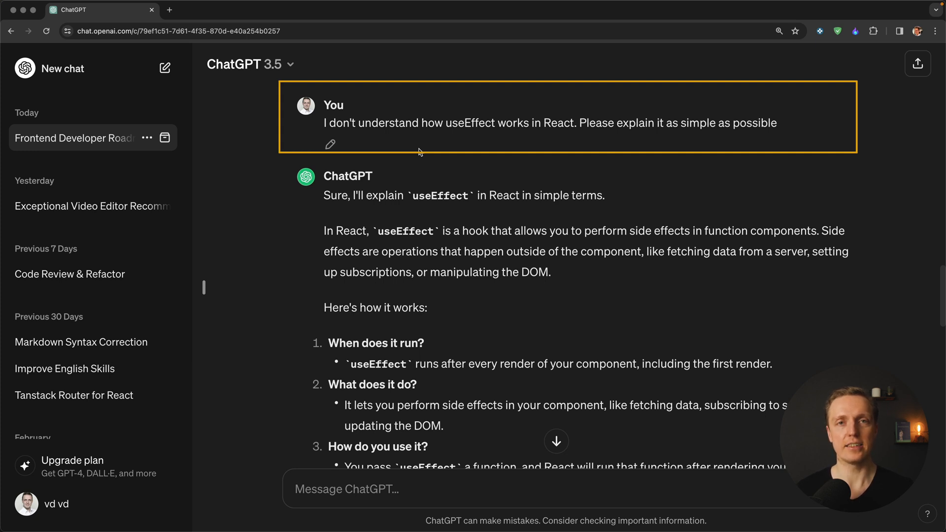
{"action": "scroll", "scroll_direction": "down", "scroll_amount": 3}
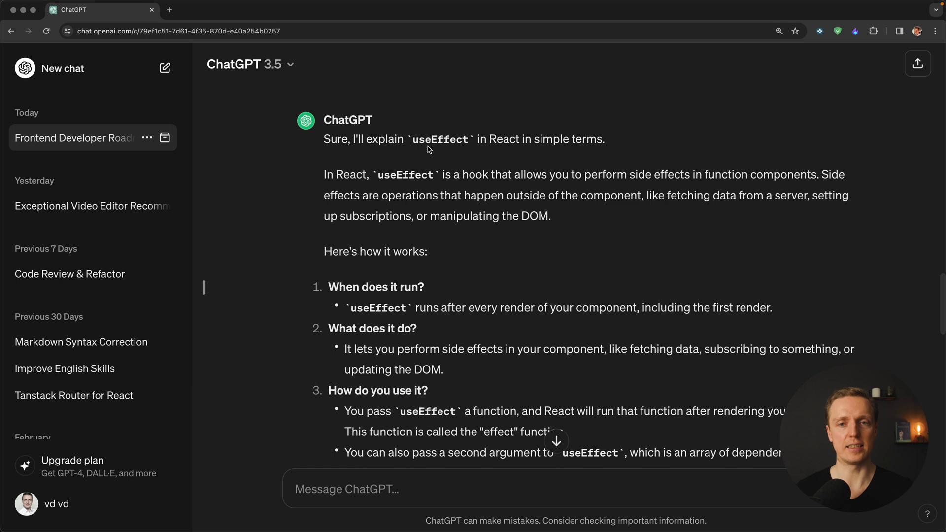
{"action": "left_click_drag", "start_coordinate": [324, 195], "coordinate": [551, 216]}
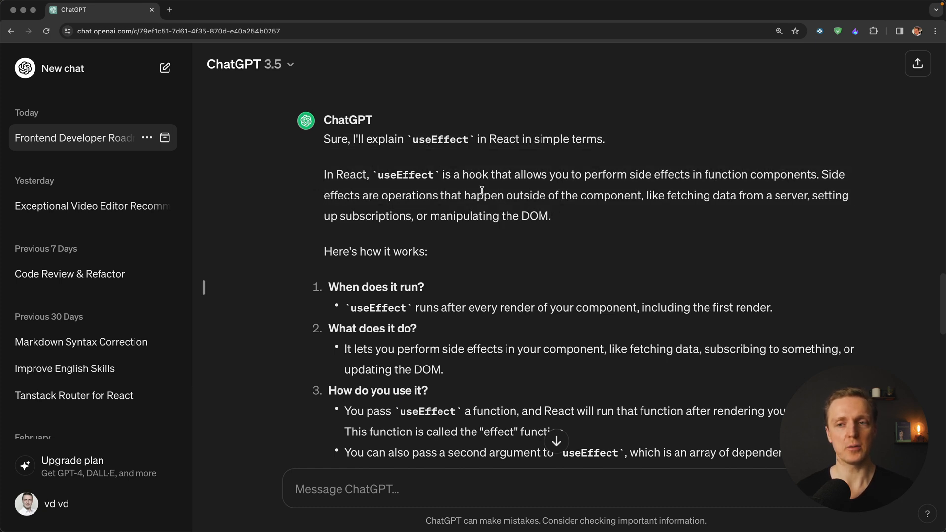
{"action": "scroll", "scroll_direction": "down", "scroll_amount": 3}
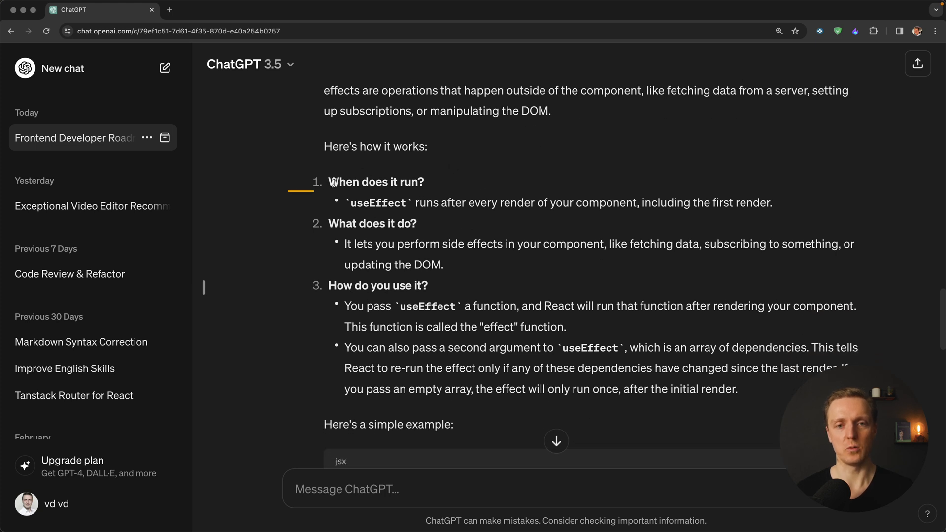
{"action": "double_click", "coordinate": [372, 224]}
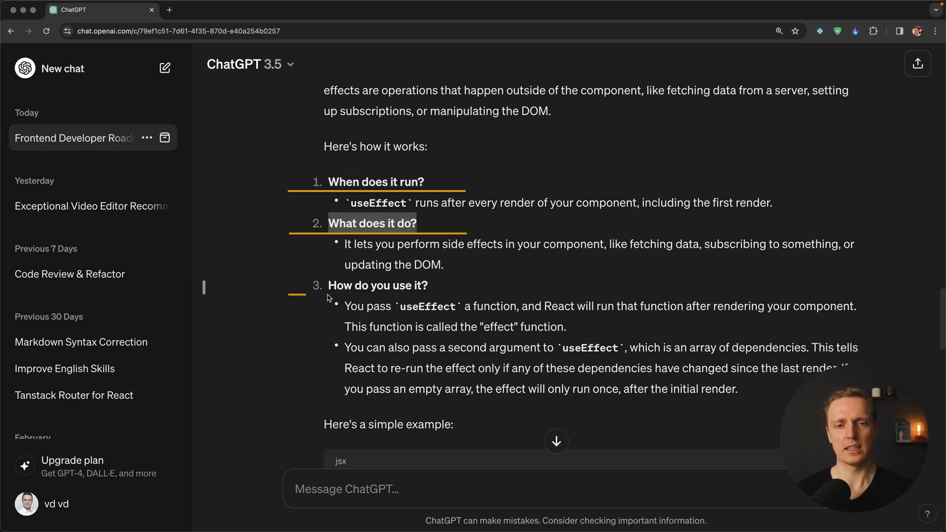
{"action": "scroll", "scroll_direction": "down", "scroll_amount": 3}
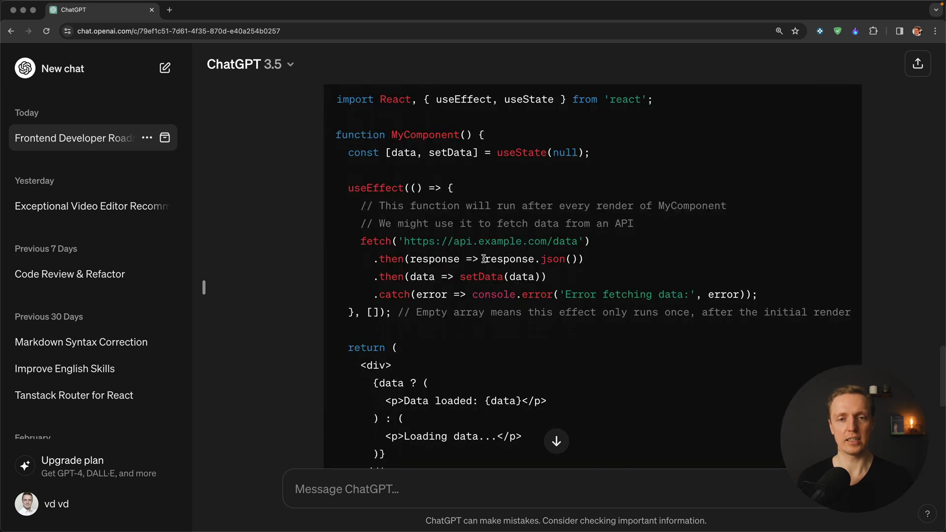
{"action": "scroll", "scroll_direction": "down", "scroll_amount": 3}
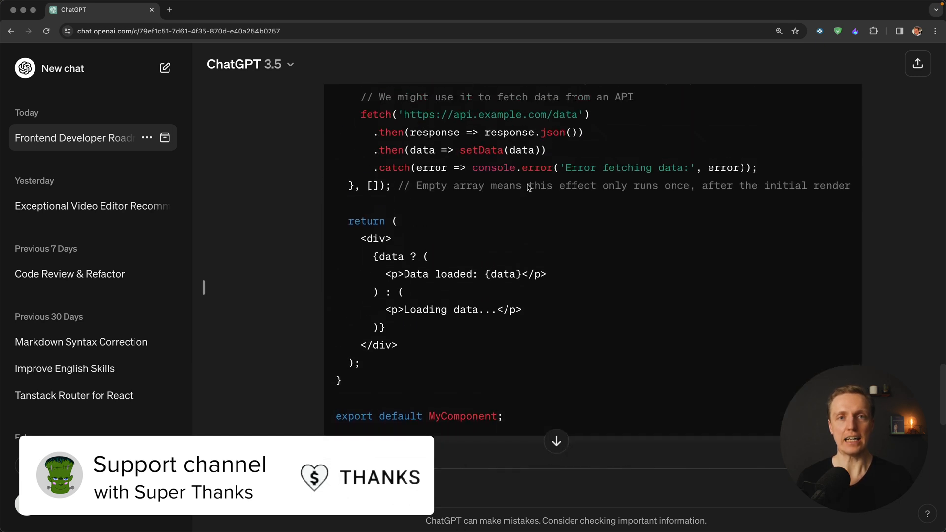
{"action": "scroll", "scroll_direction": "down", "scroll_amount": 3}
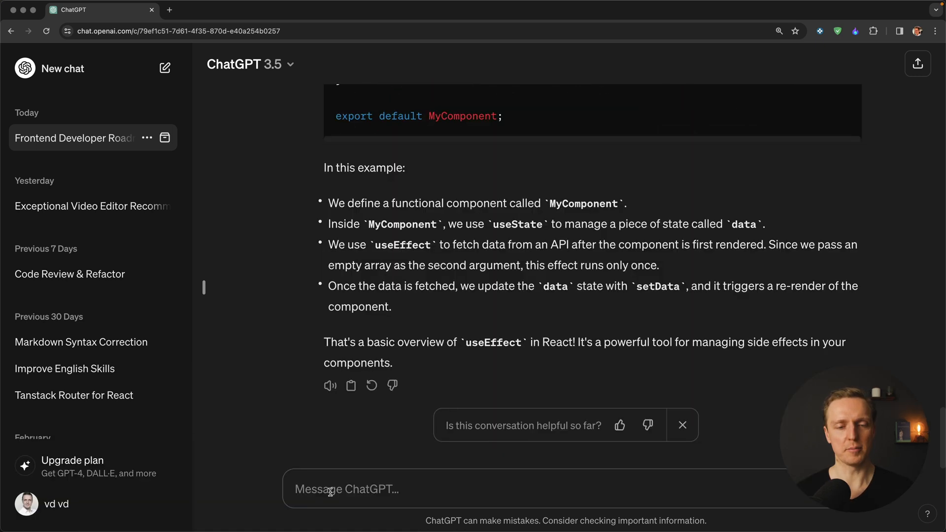
Ask ChatGPT the follow-up question whether useEffect is synchronous
{"action": "type", "text": "Is useEffe"}
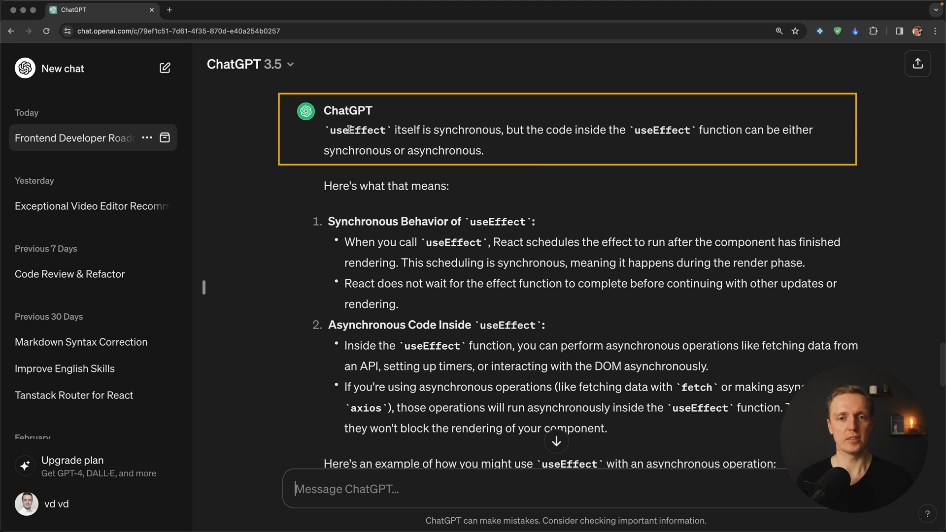
{"action": "mouse_move", "coordinate": [515, 146]}
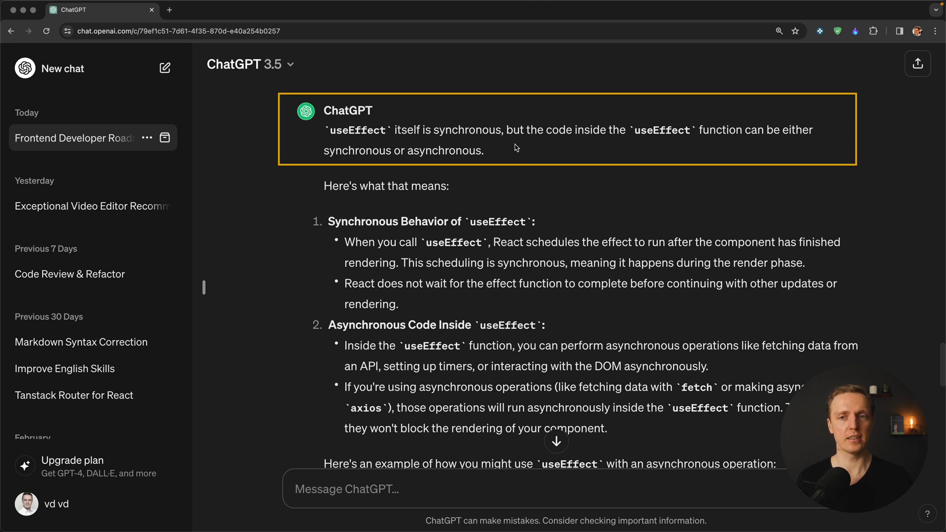
{"action": "mouse_move", "coordinate": [566, 148]}
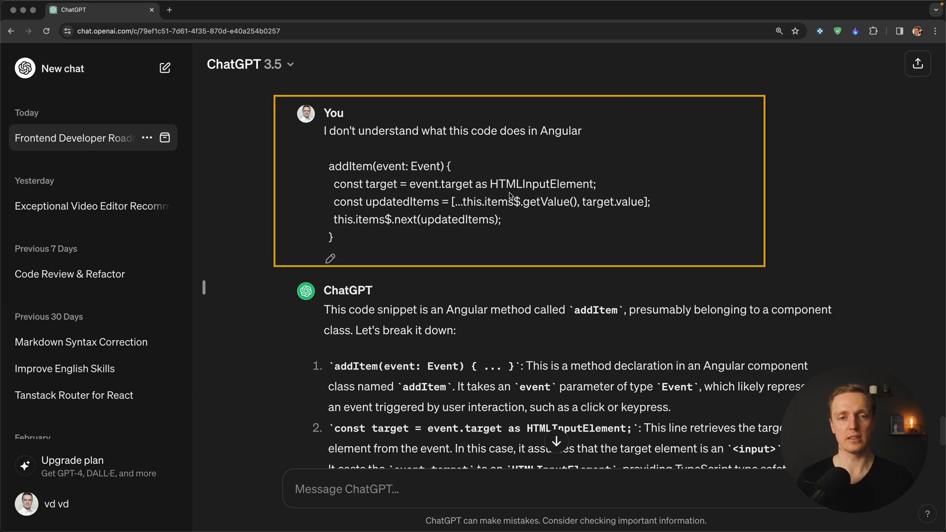
Select the Angular addItem code in the question and read ChatGPT's line-by-line breakdown
{"action": "left_click_drag", "start_coordinate": [329, 165], "coordinate": [500, 237]}
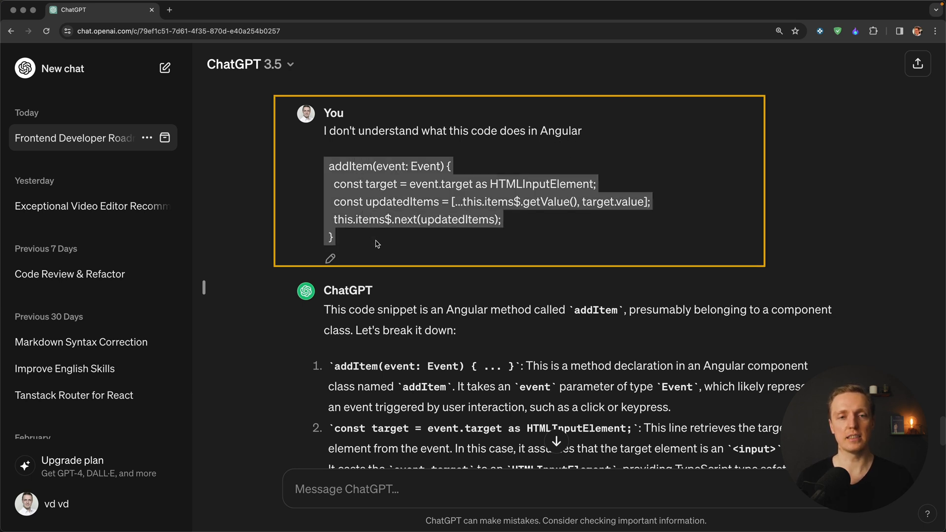
{"action": "scroll", "scroll_direction": "down", "scroll_amount": 3}
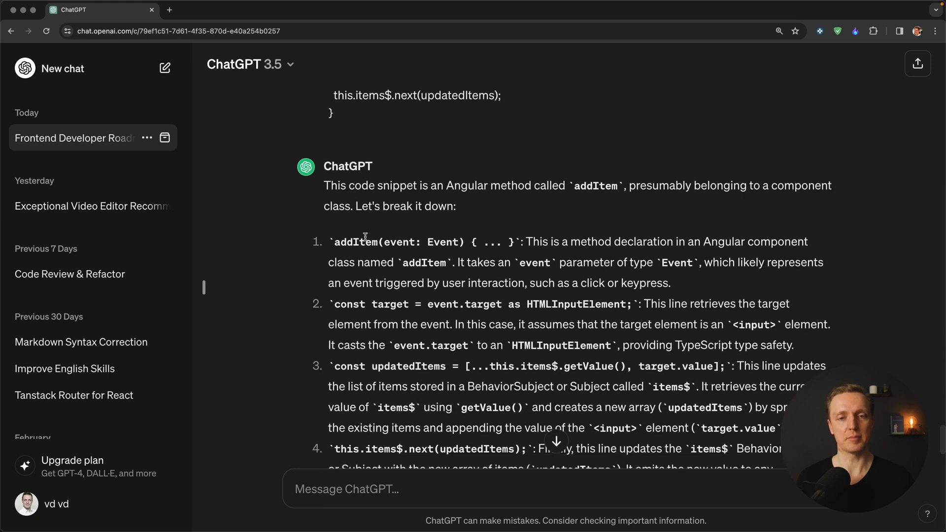
{"action": "scroll", "scroll_direction": "down", "scroll_amount": 3}
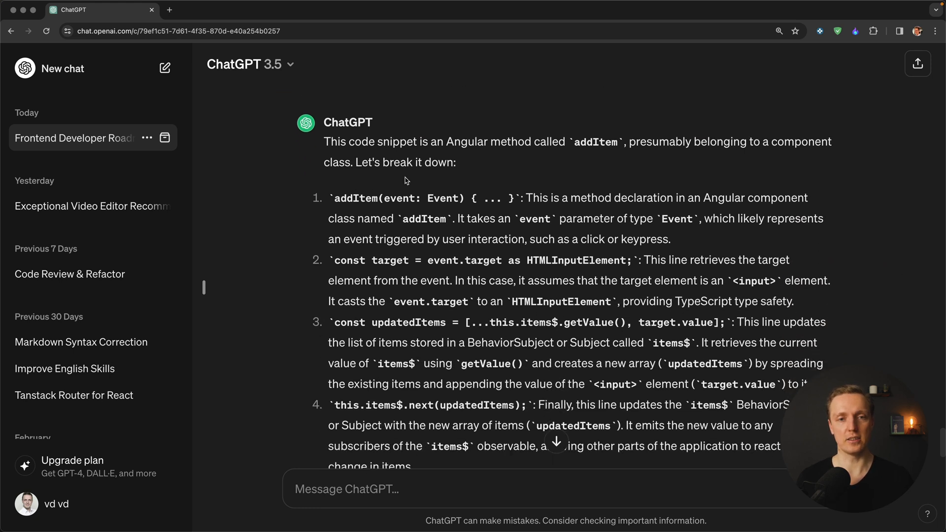
{"action": "scroll", "scroll_direction": "down", "scroll_amount": 3}
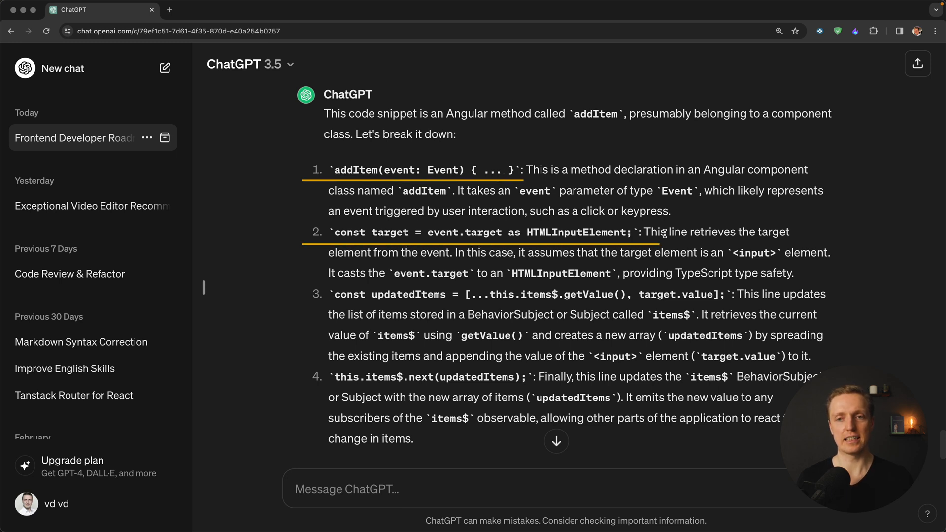
{"action": "scroll", "scroll_direction": "down", "scroll_amount": 3}
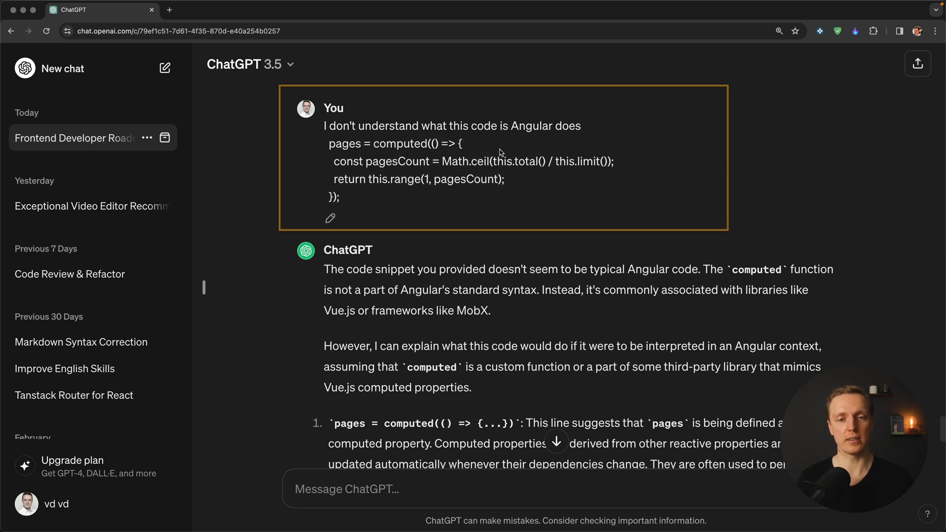
Highlight the computed pages snippet and review ChatGPT's explanation of it
{"action": "scroll", "scroll_direction": "down", "scroll_amount": 3}
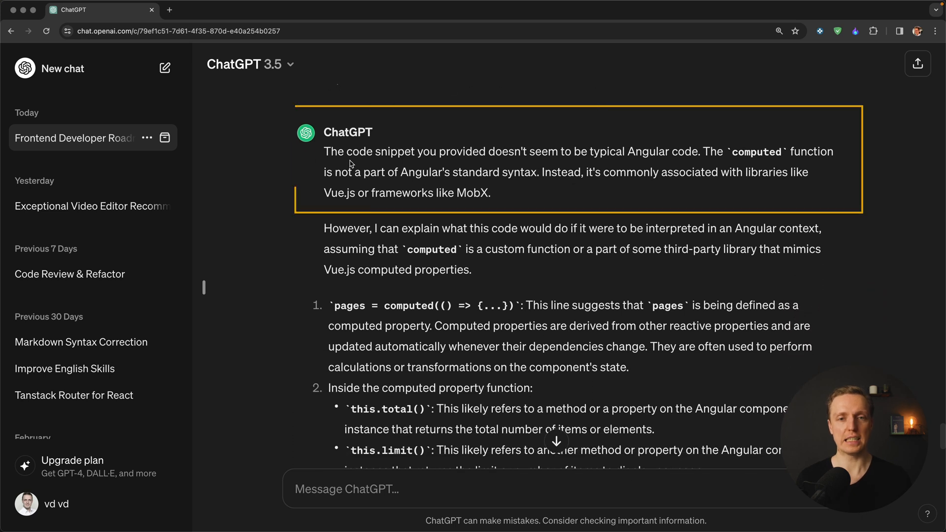
{"action": "left_click_drag", "start_coordinate": [338, 152], "coordinate": [517, 151]}
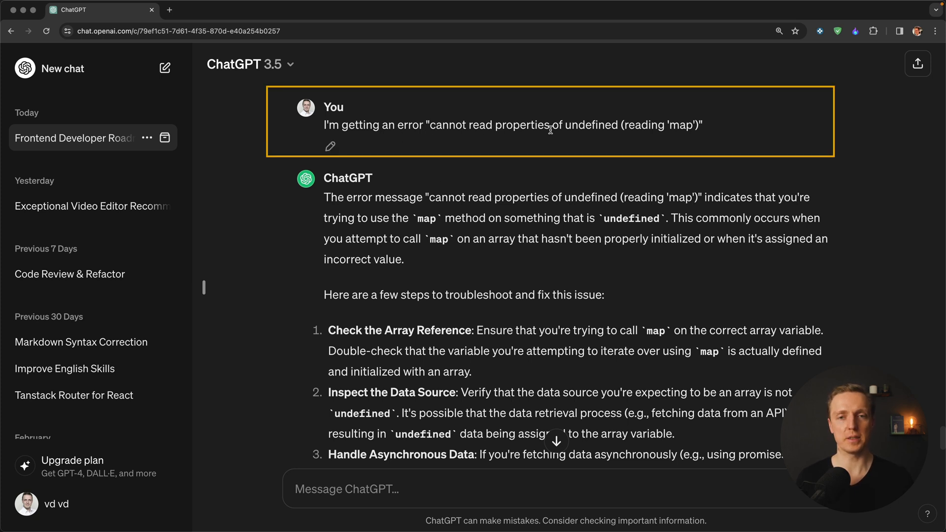
{"action": "mouse_move", "coordinate": [712, 127]}
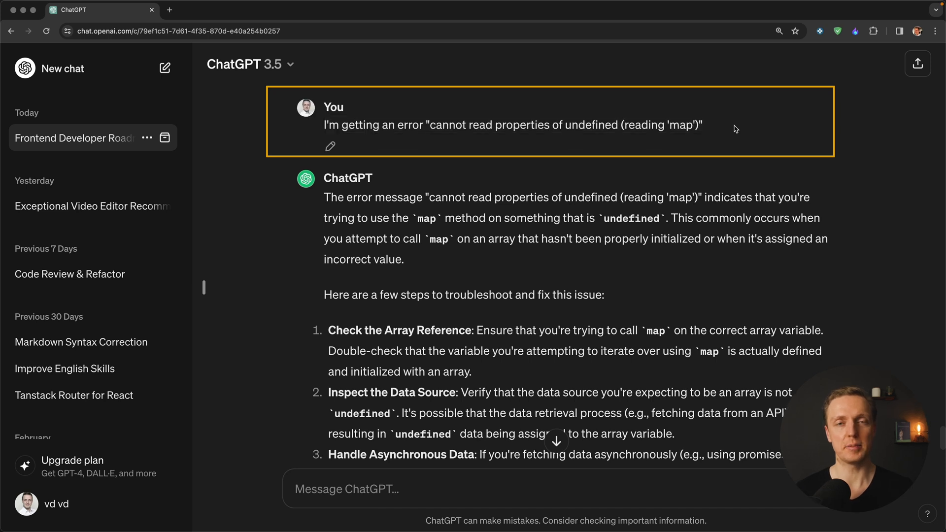
{"action": "scroll", "scroll_direction": "down", "scroll_amount": 3}
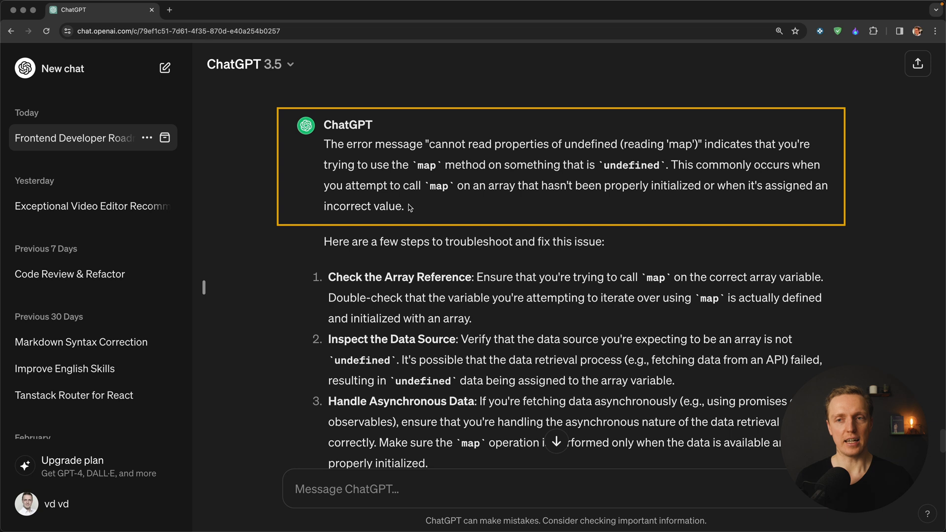
{"action": "mouse_move", "coordinate": [450, 166]}
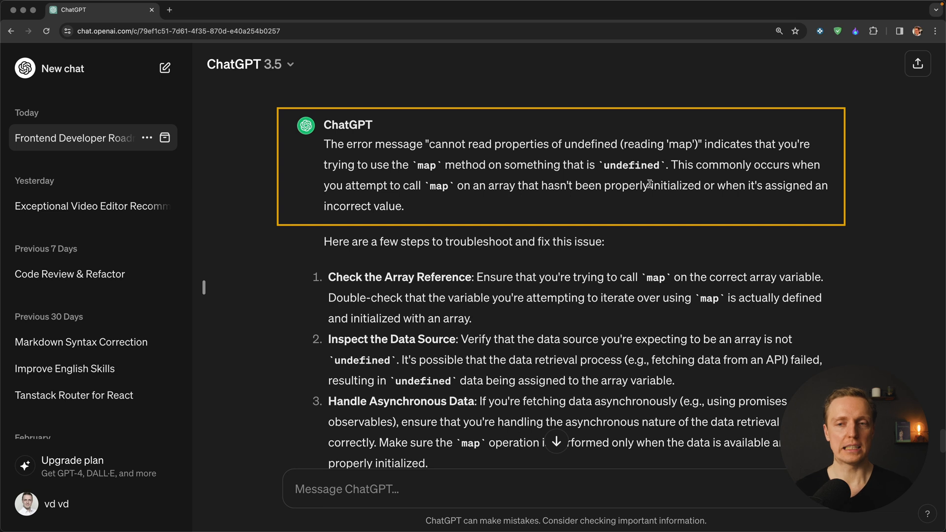
{"action": "scroll", "scroll_direction": "down", "scroll_amount": 3}
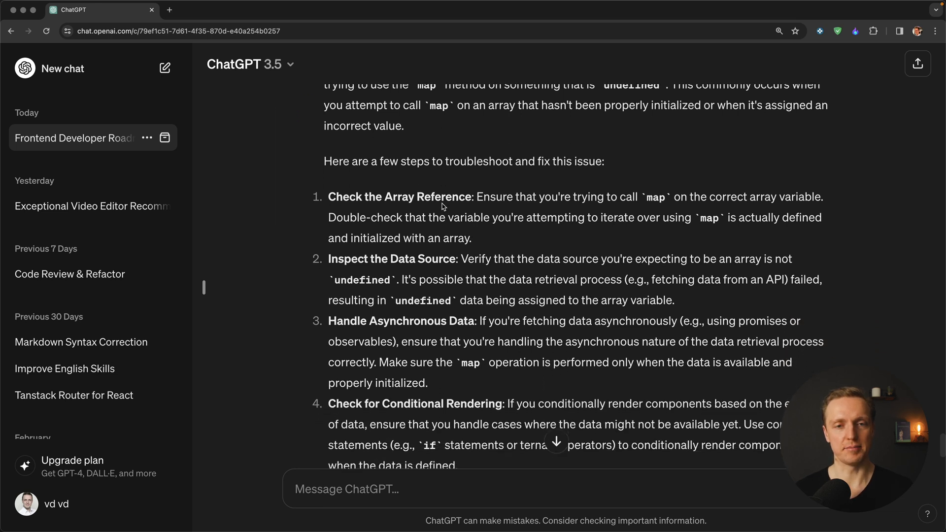
{"action": "scroll", "scroll_direction": "down", "scroll_amount": 3}
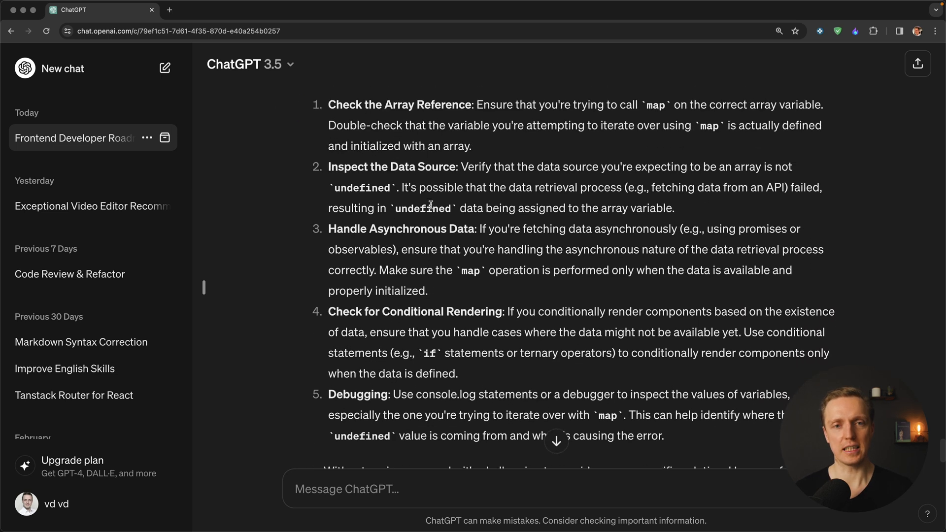
{"action": "scroll", "scroll_direction": "down", "scroll_amount": 3}
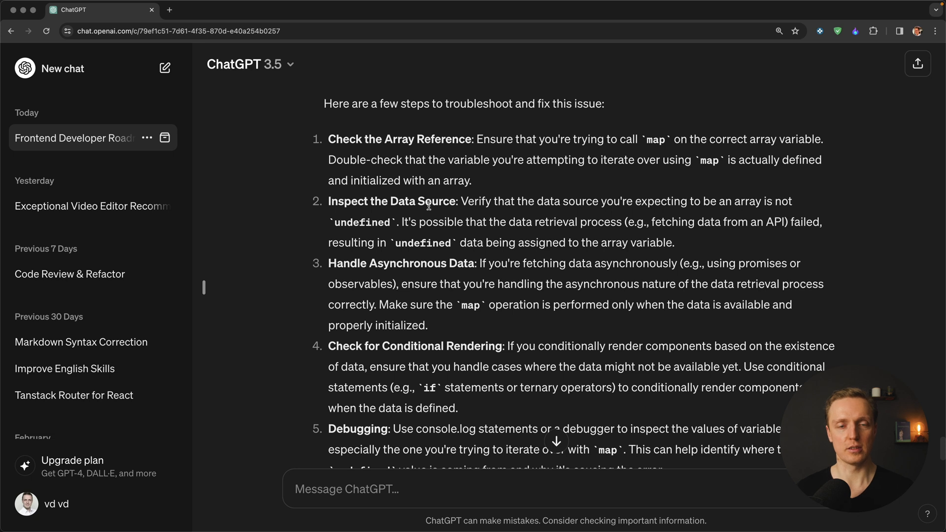
{"action": "left_click_drag", "start_coordinate": [329, 139], "coordinate": [477, 139]}
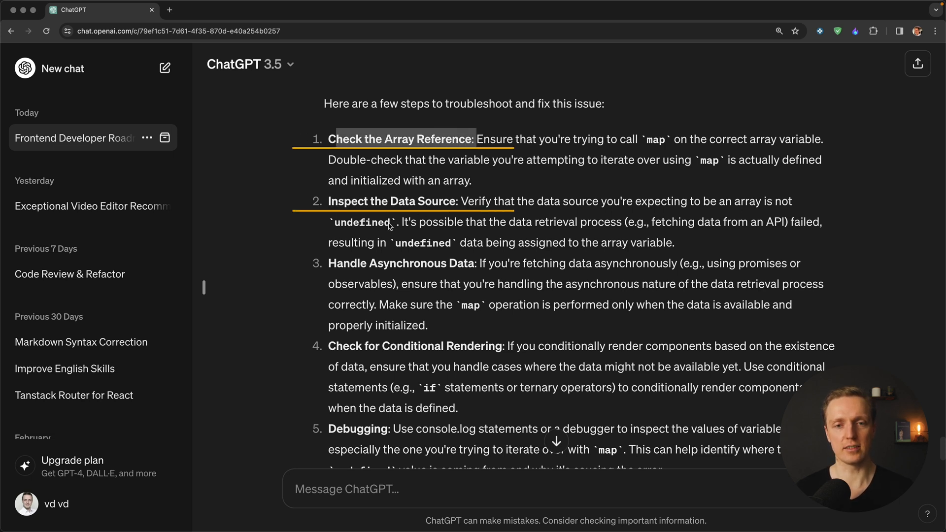
{"action": "scroll", "scroll_direction": "down", "scroll_amount": 3}
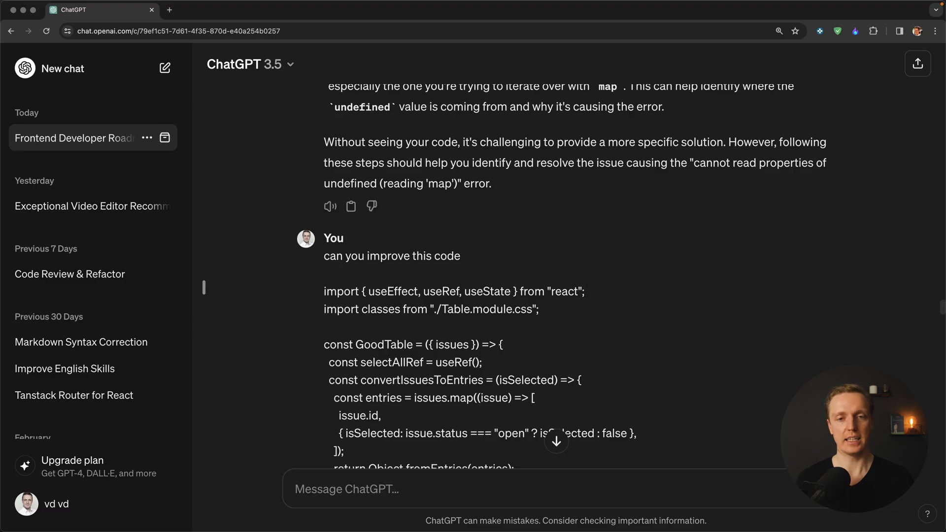
{"action": "scroll", "scroll_direction": "down", "scroll_amount": 3}
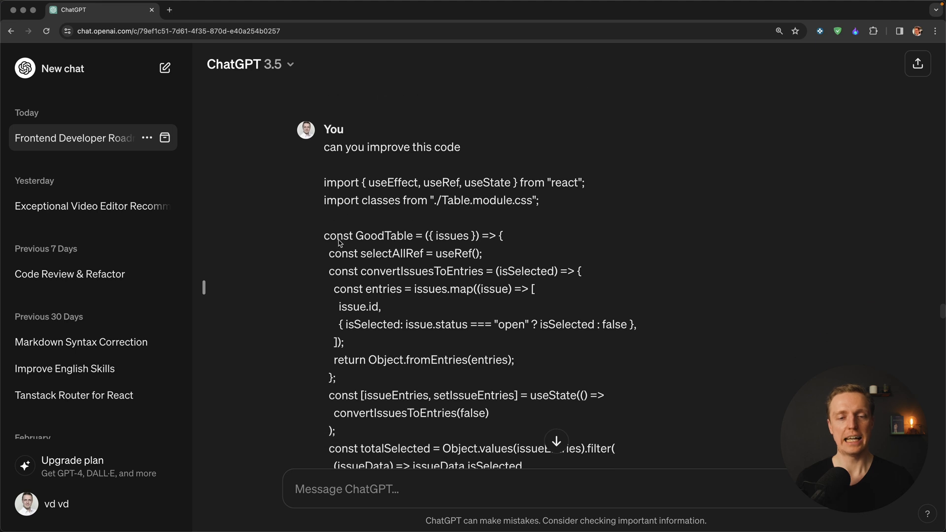
{"action": "scroll", "scroll_direction": "down", "scroll_amount": 3}
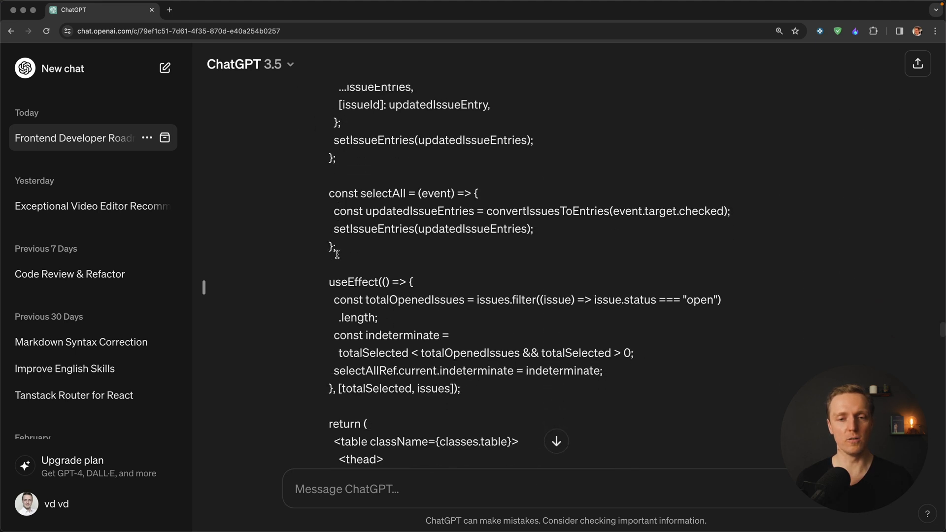
{"action": "scroll", "scroll_direction": "down", "scroll_amount": 3}
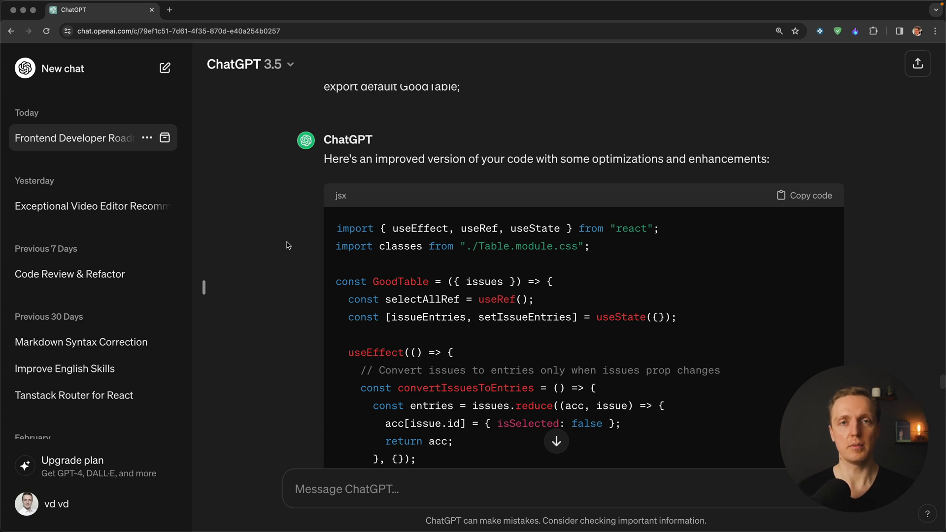
{"action": "scroll", "scroll_direction": "down", "scroll_amount": 3}
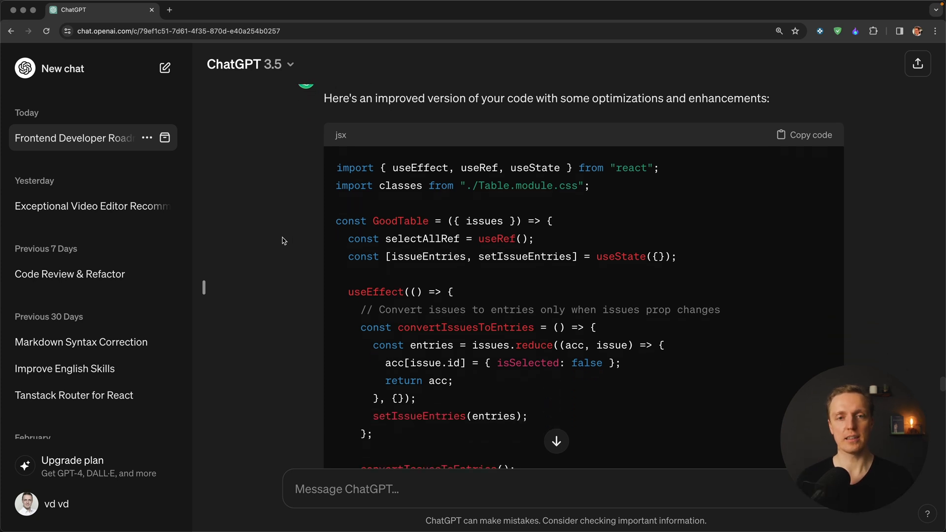
{"action": "scroll", "scroll_direction": "down", "scroll_amount": 3}
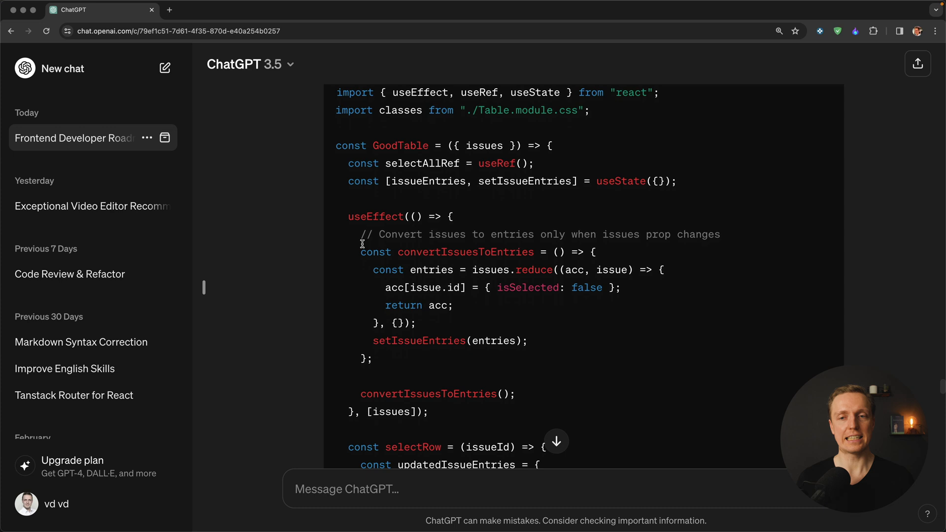
{"action": "scroll", "scroll_direction": "down", "scroll_amount": 3}
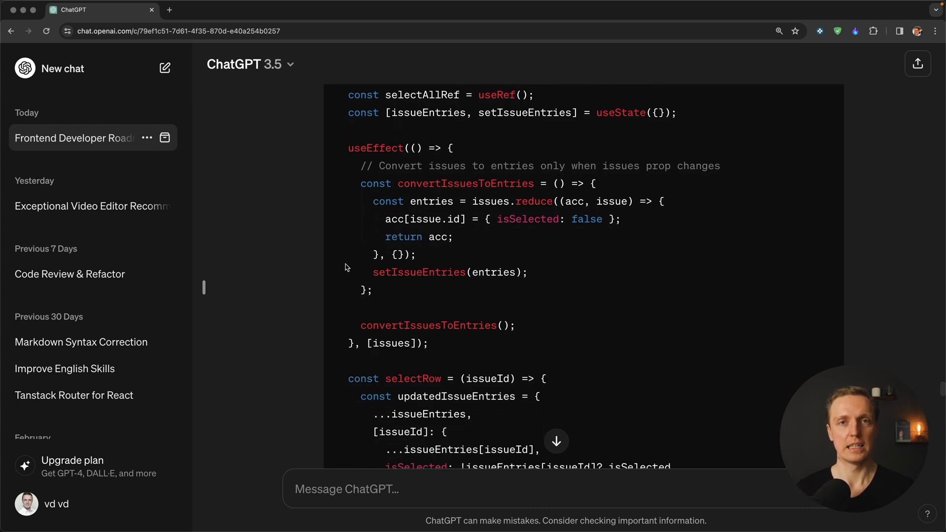
{"action": "mouse_move", "coordinate": [343, 266]}
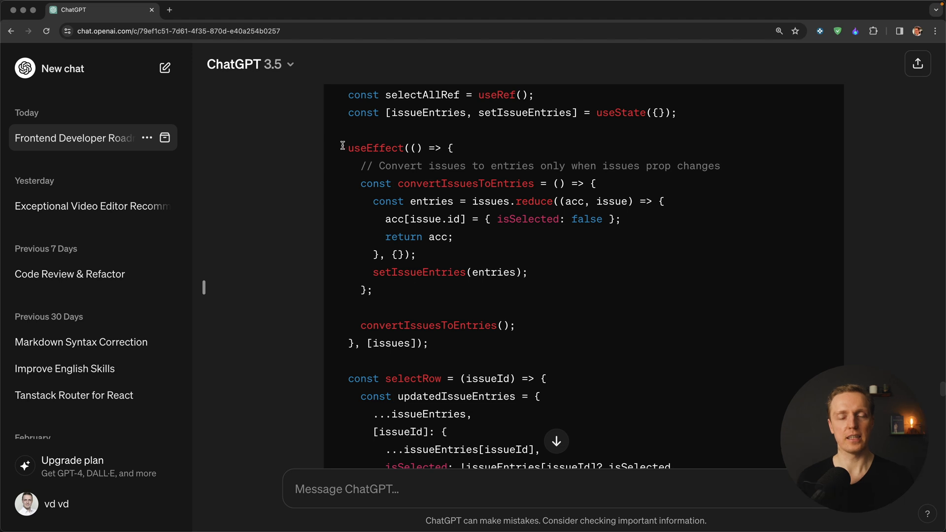
{"action": "mouse_move", "coordinate": [441, 352]}
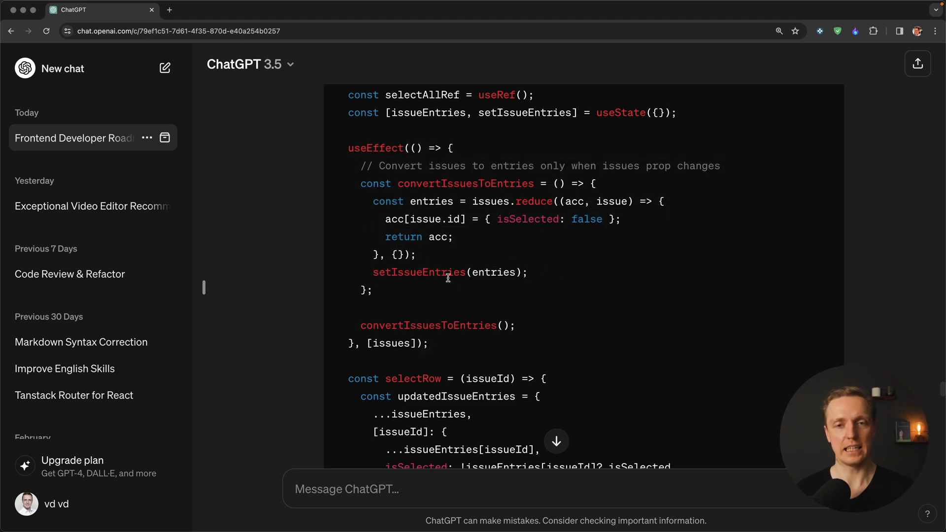
{"action": "scroll", "scroll_direction": "down", "scroll_amount": 3}
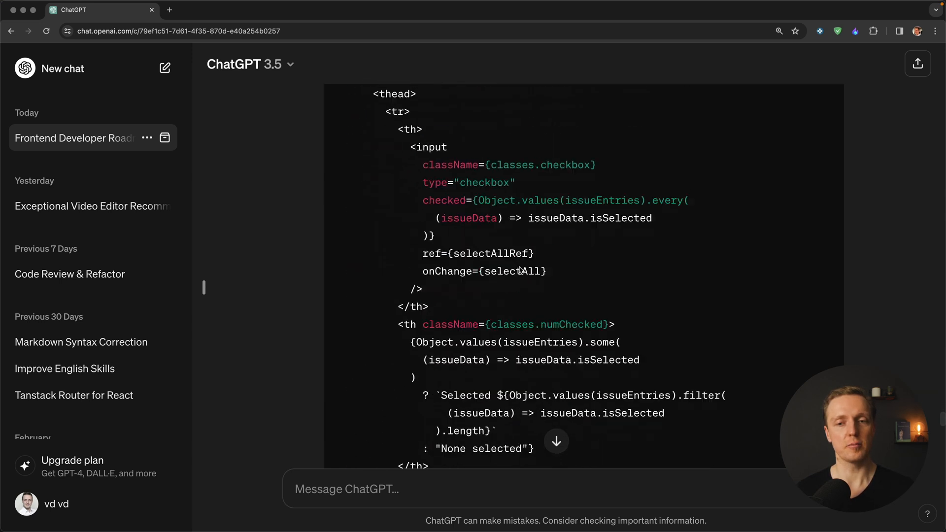
{"action": "scroll", "scroll_direction": "down", "scroll_amount": 3}
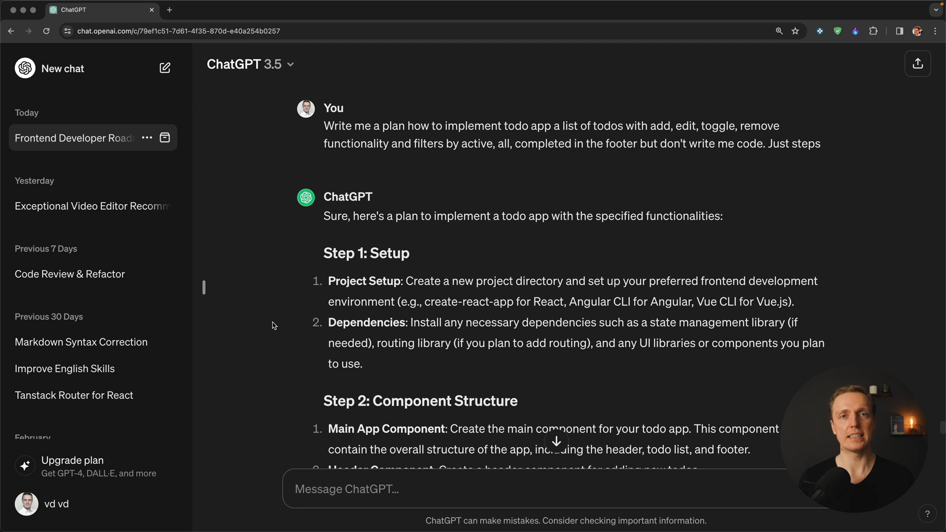
{"action": "mouse_move", "coordinate": [456, 254]}
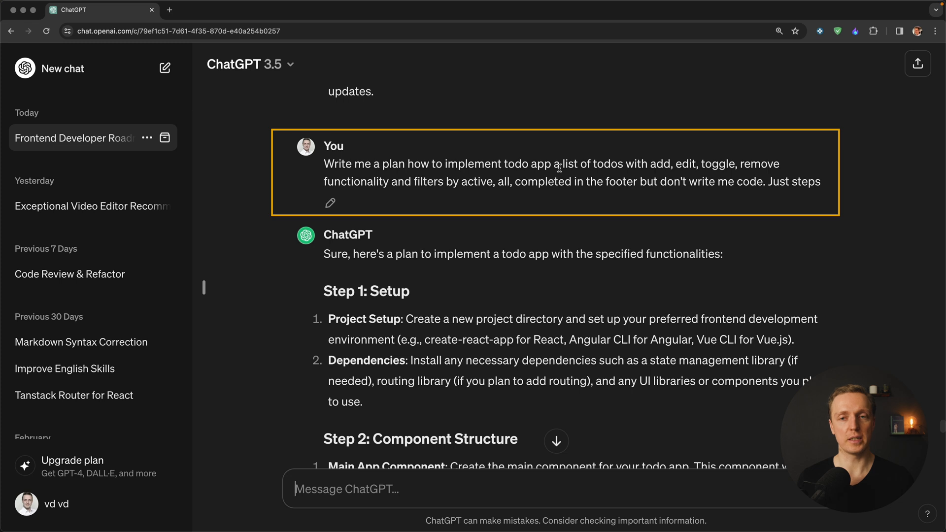
{"action": "mouse_move", "coordinate": [631, 168]}
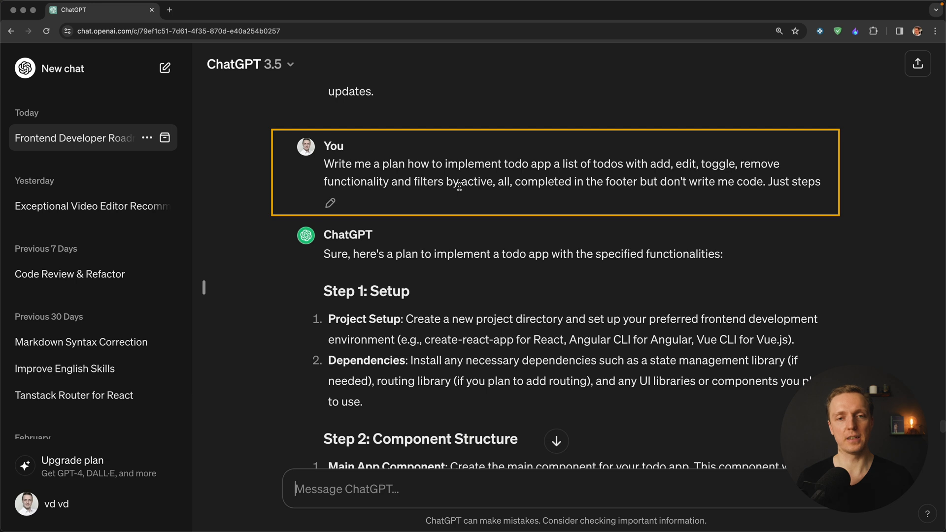
{"action": "mouse_move", "coordinate": [515, 197]}
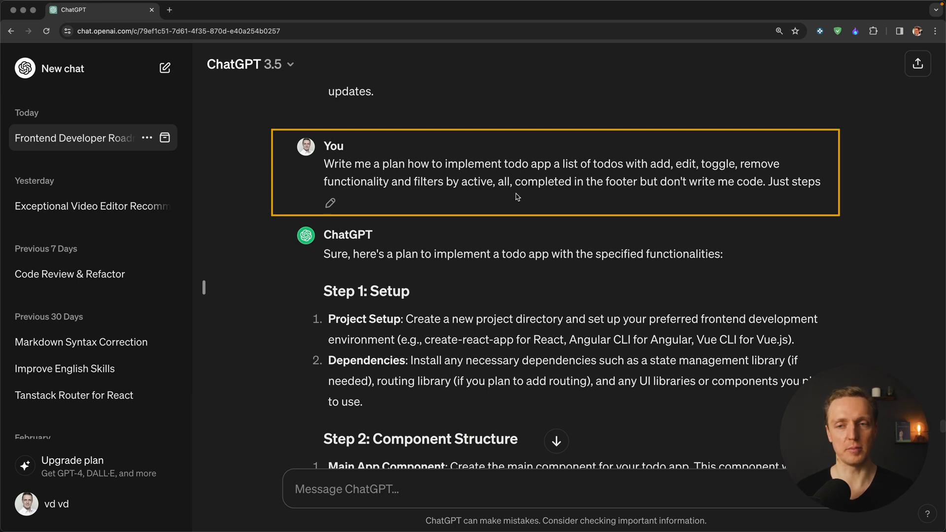
{"action": "scroll", "scroll_direction": "down", "scroll_amount": 3}
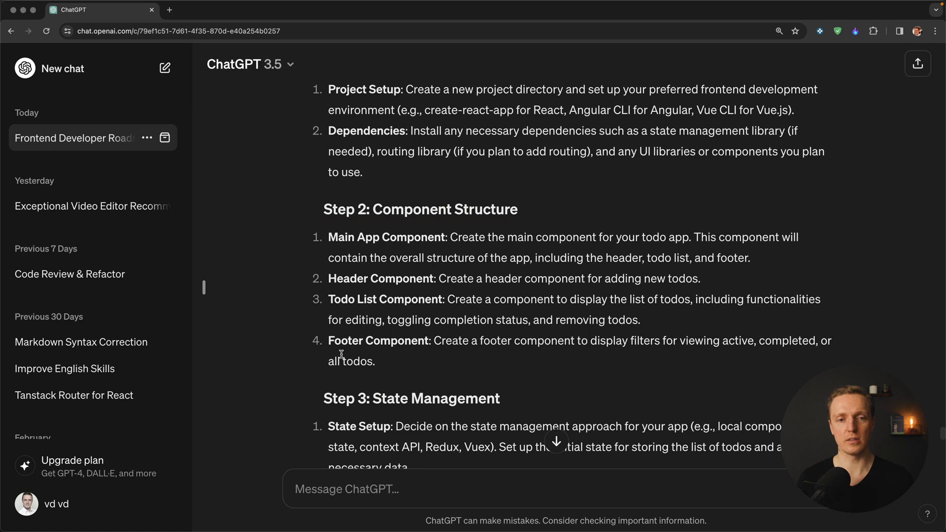
{"action": "left_click_drag", "start_coordinate": [329, 240], "coordinate": [375, 363]}
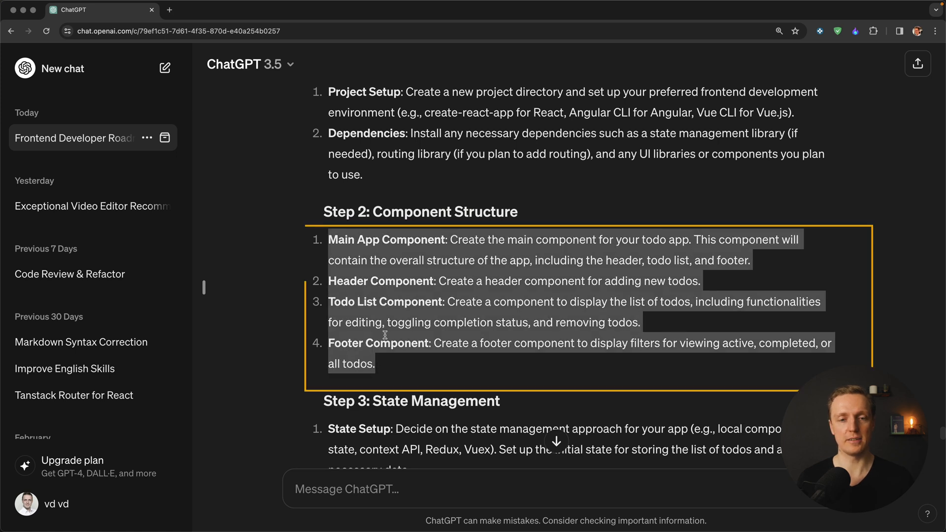
{"action": "scroll", "scroll_direction": "down", "scroll_amount": 3}
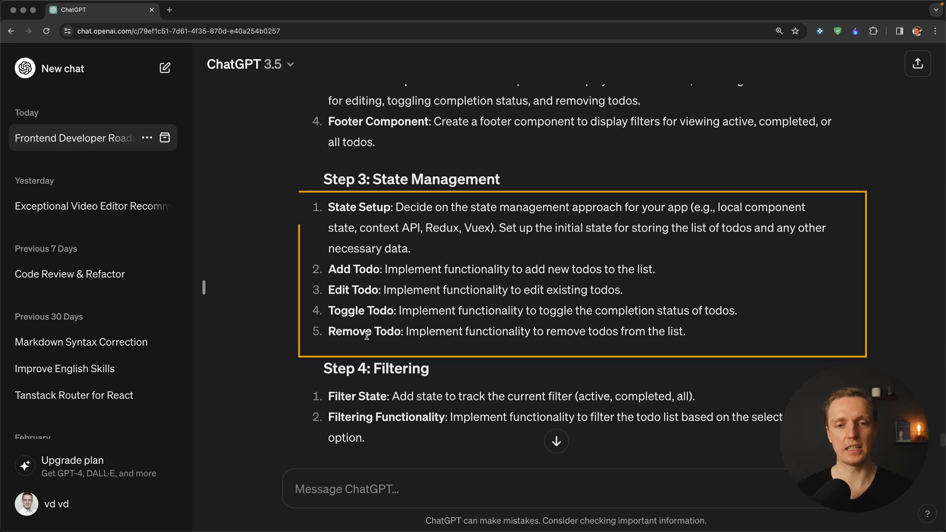
{"action": "scroll", "scroll_direction": "down", "scroll_amount": 3}
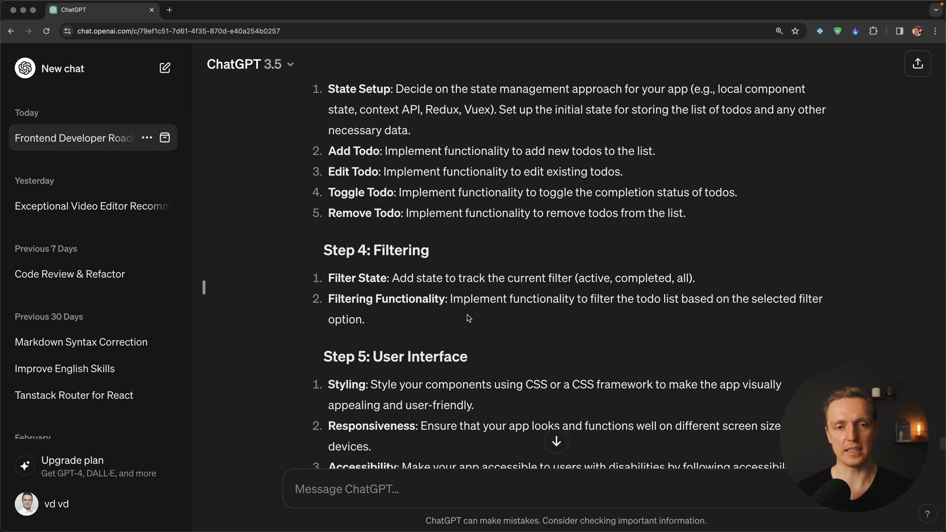
{"action": "scroll", "scroll_direction": "down", "scroll_amount": 3}
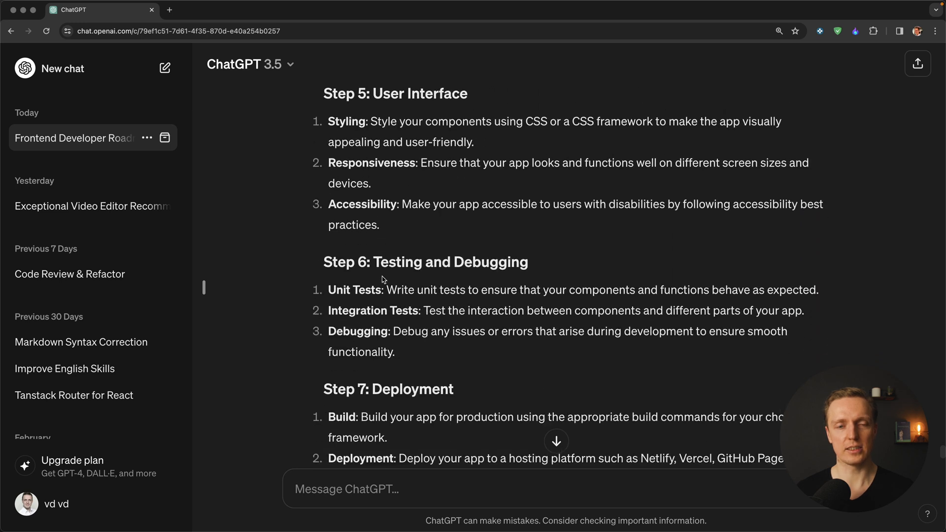
{"action": "scroll", "scroll_direction": "down", "scroll_amount": 3}
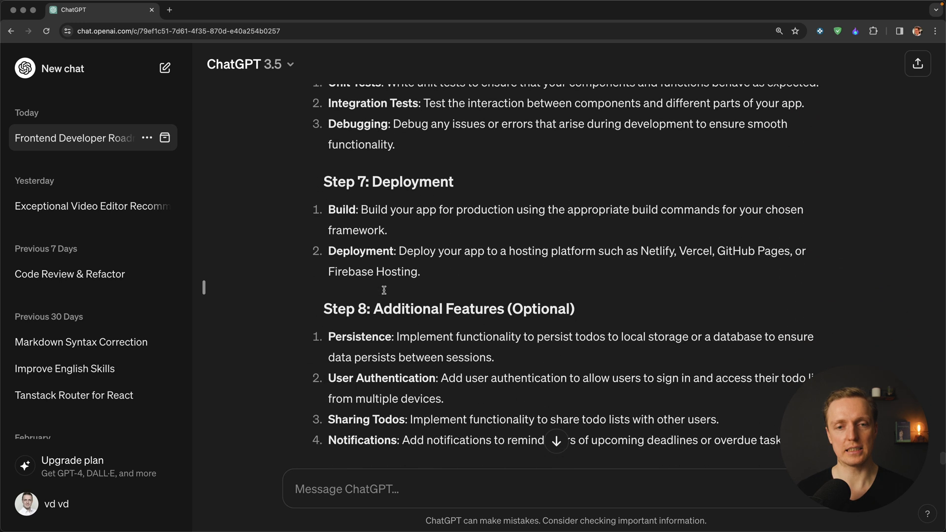